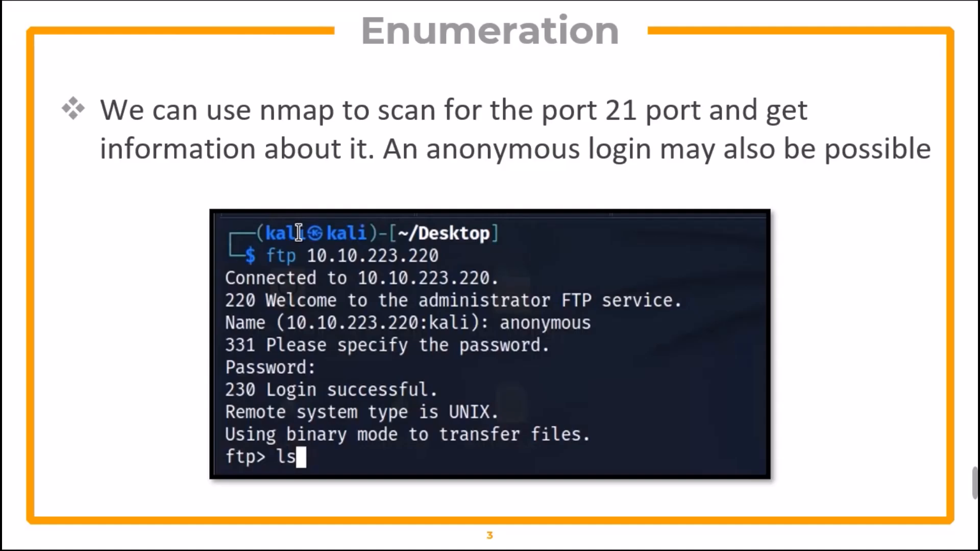
Step: Advance past the FTP enumeration slide to return to the Understanding FTP task
{"action": "key", "text": "Right"}
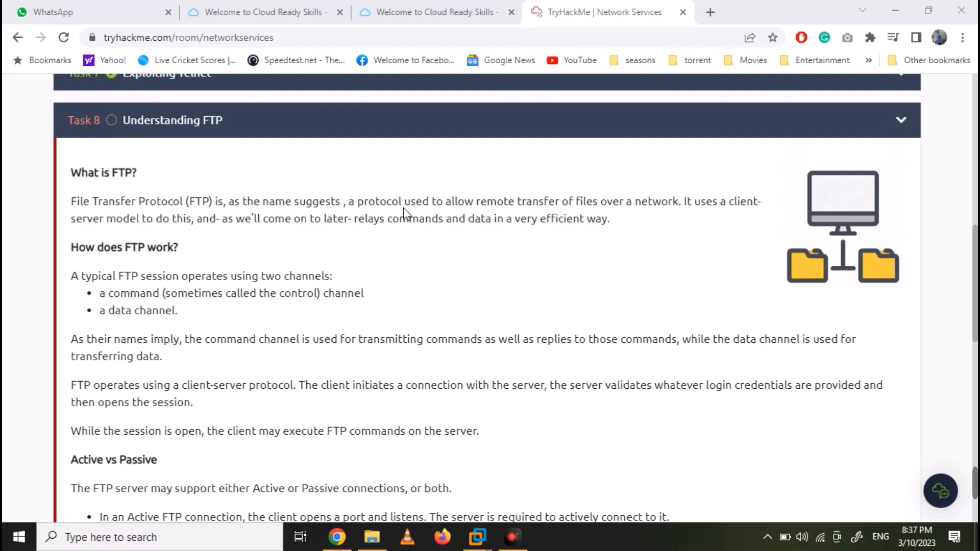
Step: Answer the Understanding FTP questions: client-server model, port 21, and 2 connection modes
{"action": "scroll", "scroll_direction": "down", "scroll_amount": 3}
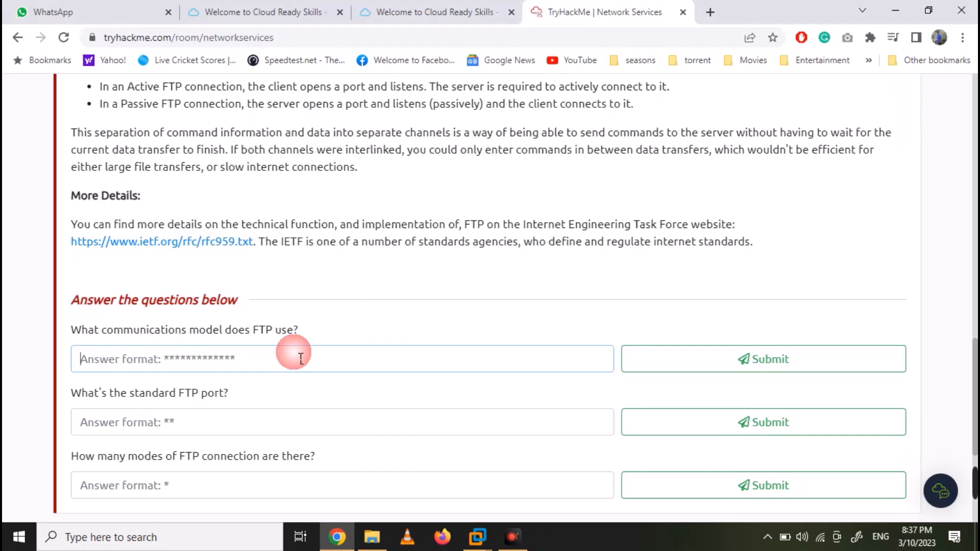
{"action": "type", "text": "client-se"}
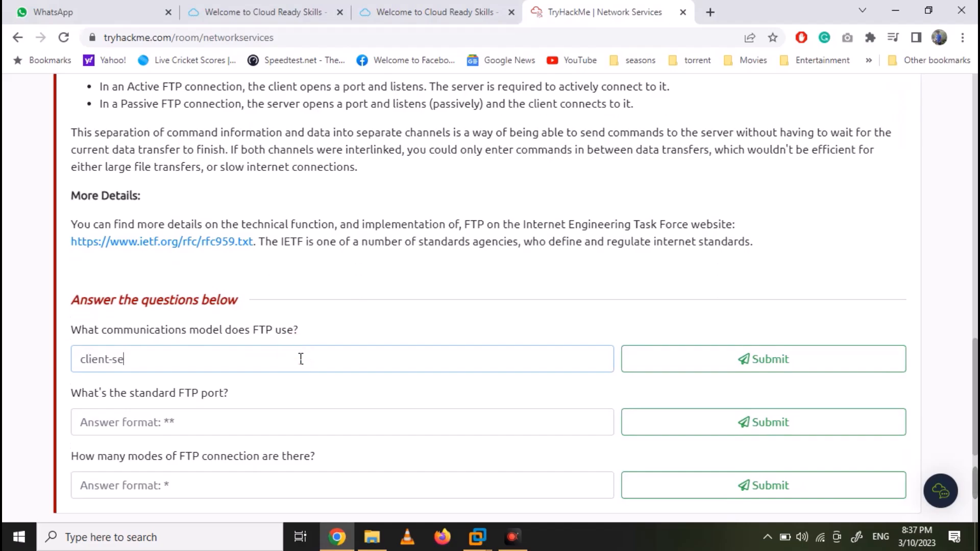
{"action": "type", "text": "rver"}
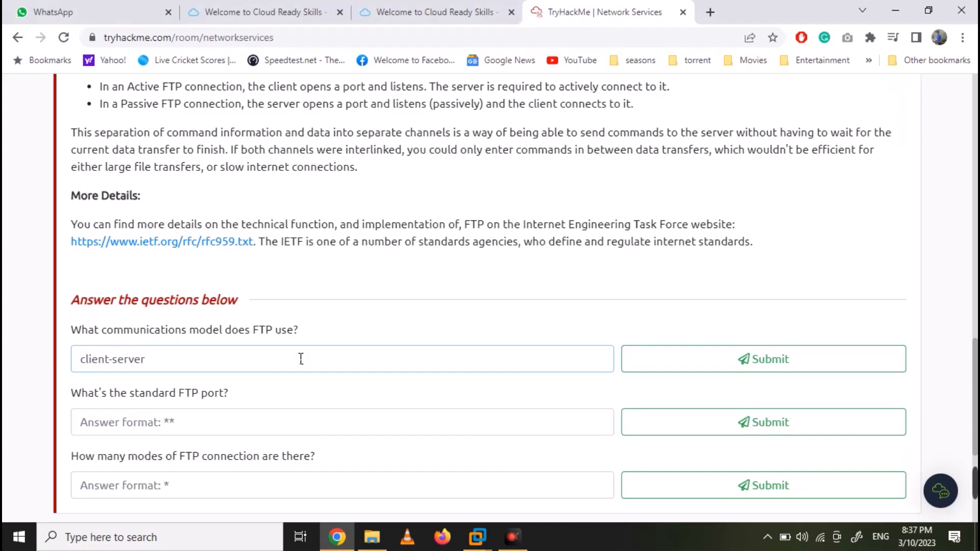
{"action": "left_click", "coordinate": [762, 359]}
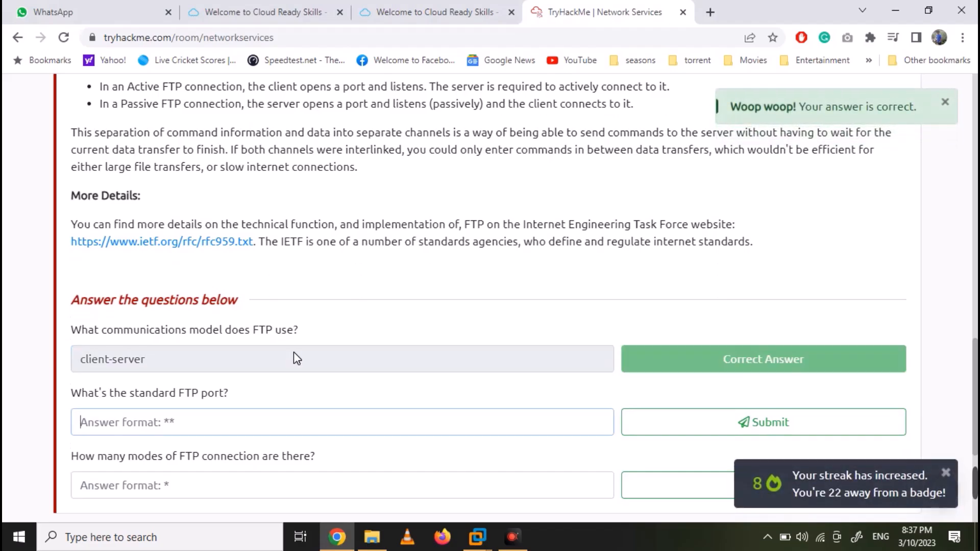
{"action": "type", "text": "21"}
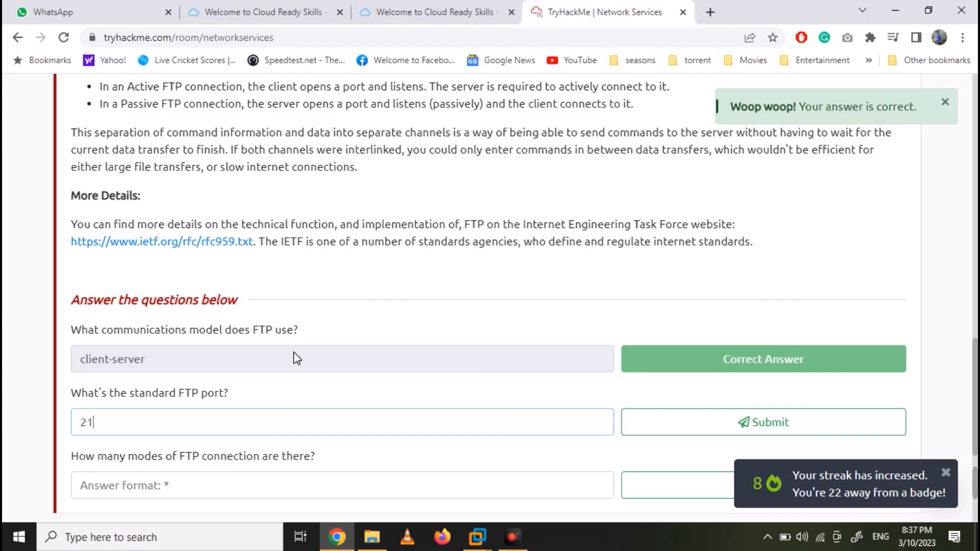
{"action": "left_click", "coordinate": [761, 422]}
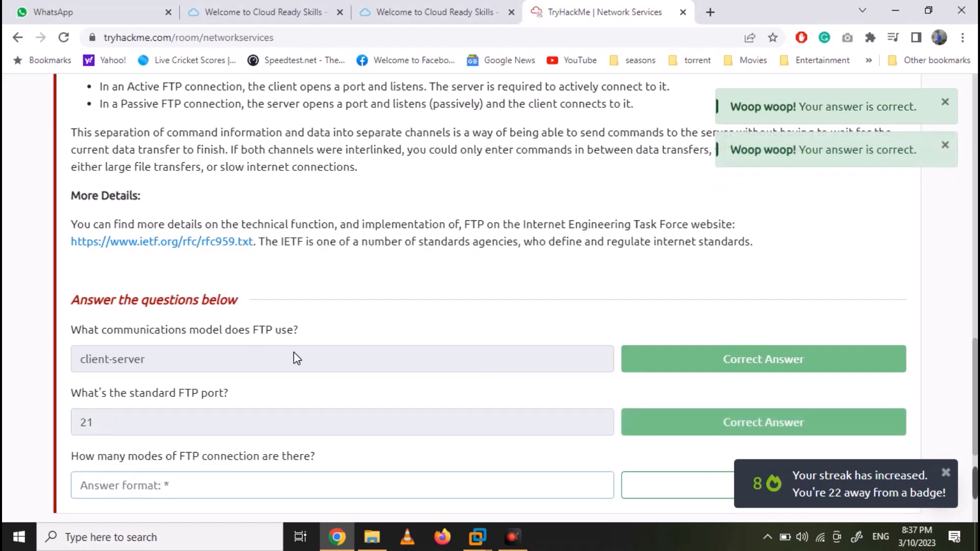
{"action": "type", "text": "2"}
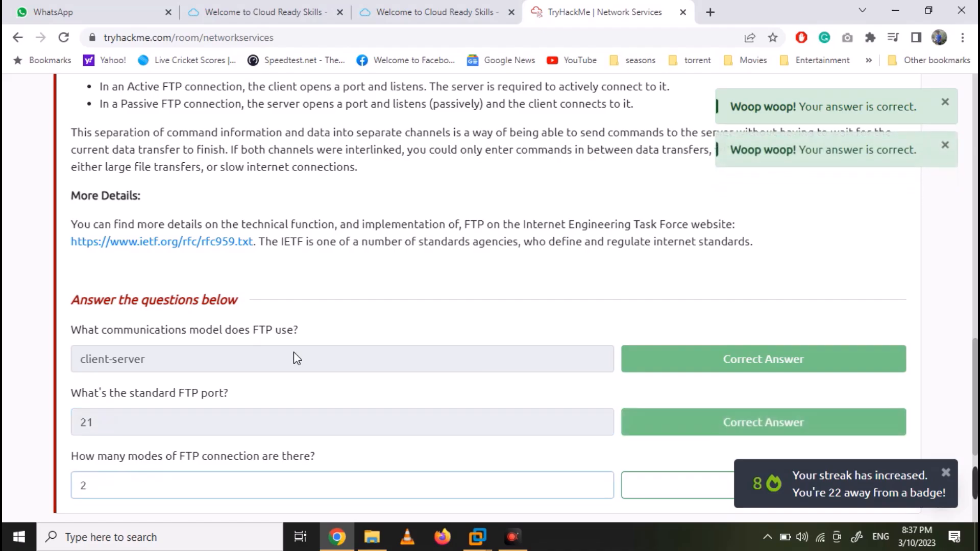
{"action": "scroll", "scroll_direction": "down", "scroll_amount": 3}
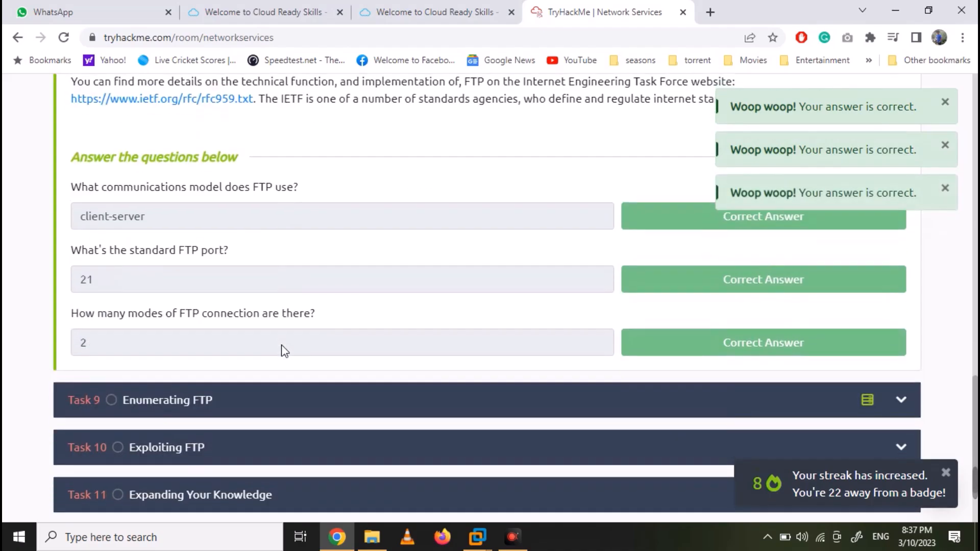
{"action": "scroll", "scroll_direction": "down", "scroll_amount": 3}
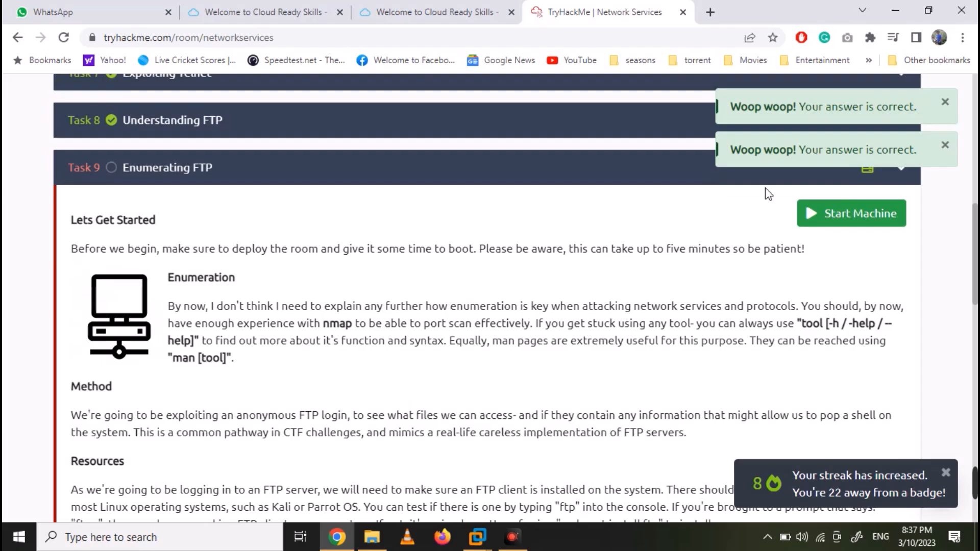
Step: Start the Enumerating FTP target machine and wait for IP 10.10.223.220
{"action": "left_click", "coordinate": [851, 213]}
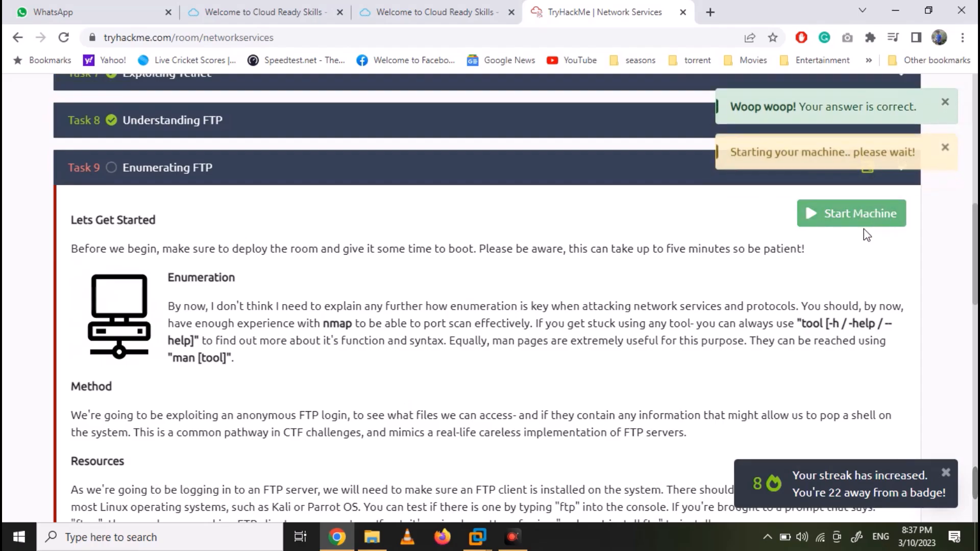
{"action": "left_click", "coordinate": [851, 214]}
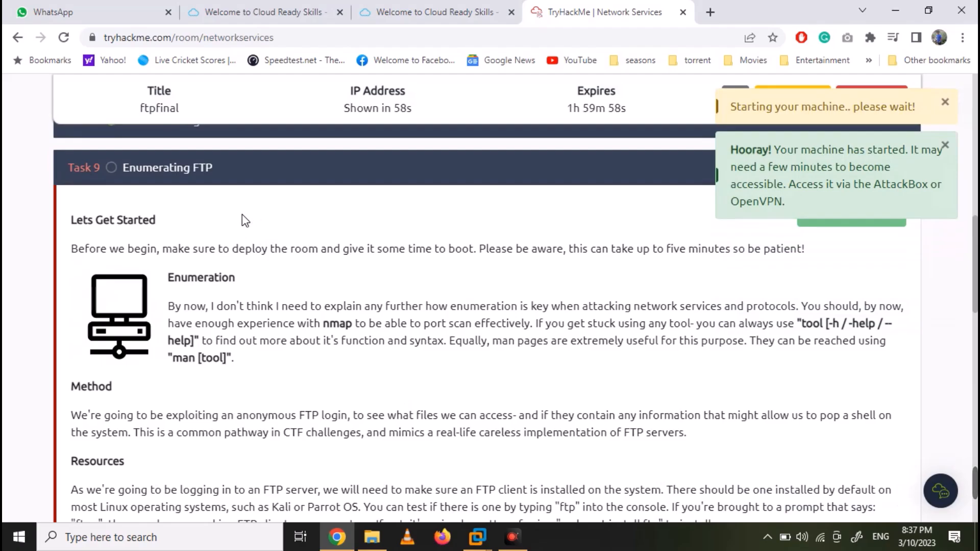
{"action": "mouse_move", "coordinate": [241, 242]}
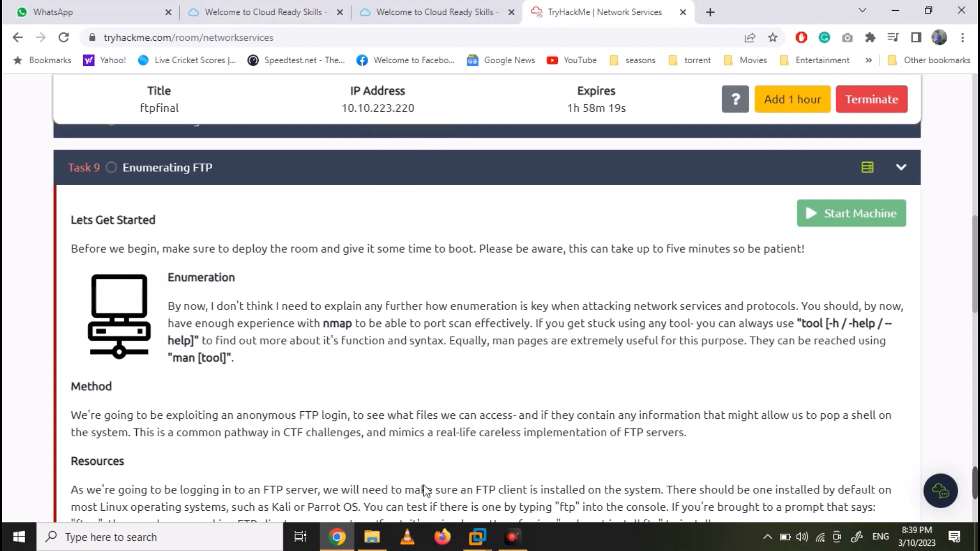
{"action": "left_click", "coordinate": [476, 536]}
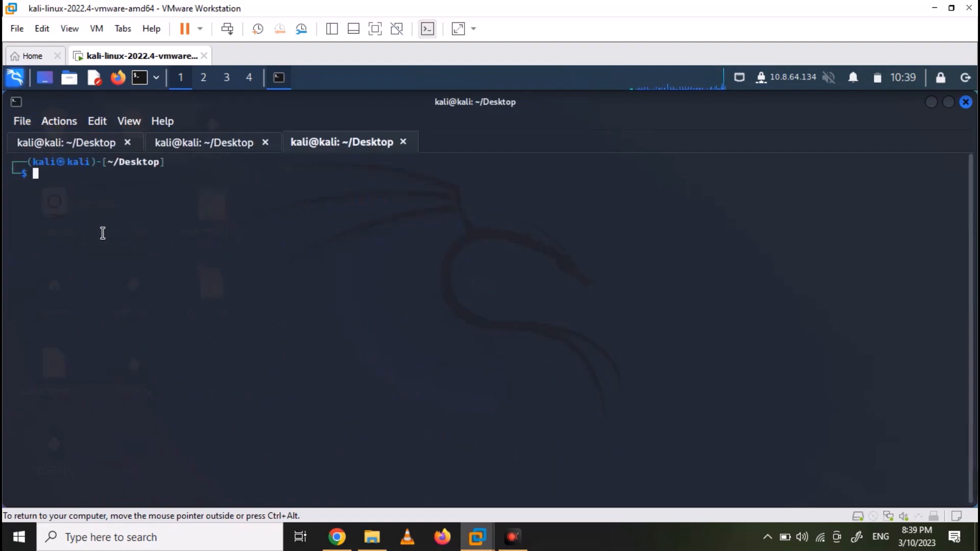
Step: Scan 10.10.223.220 with nmap, finding vsftpd on port 21 with anonymous login
{"action": "type", "text": "ping 10.129.228.113"}
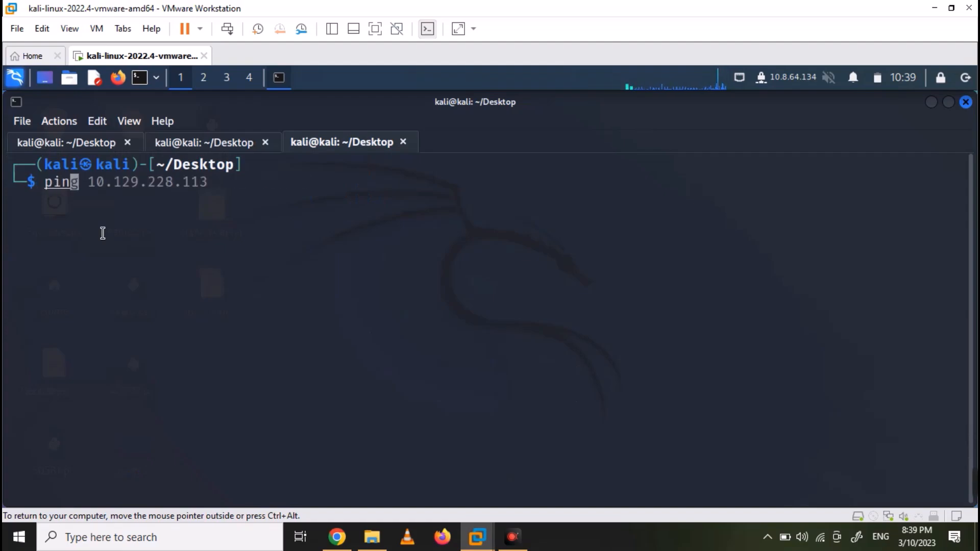
{"action": "type", "text": "V"}
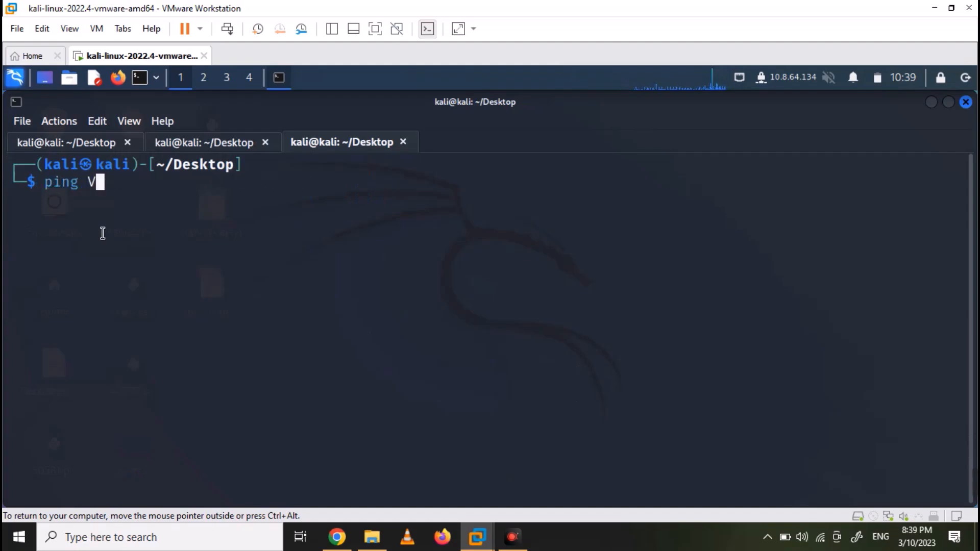
{"action": "type", "text": "10.10.223.220"}
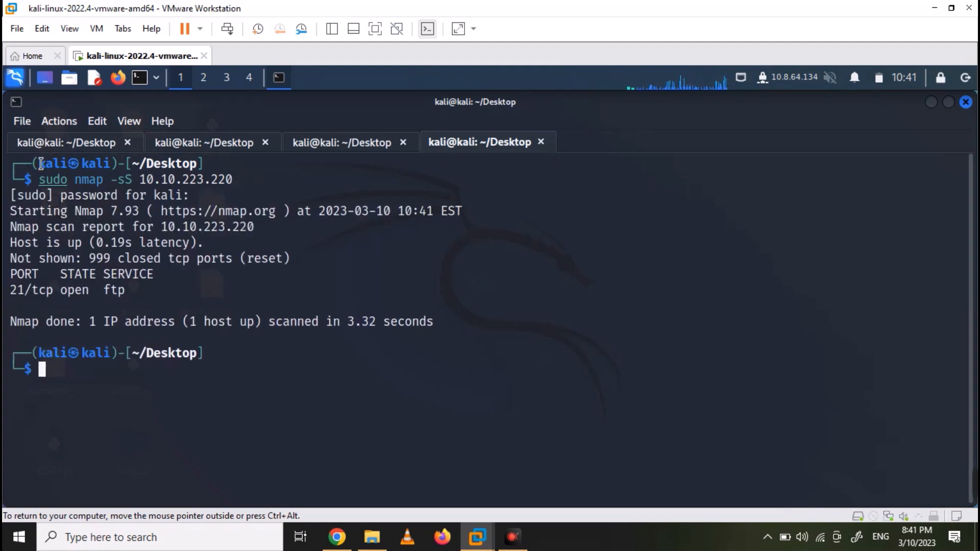
{"action": "key", "text": "Up"}
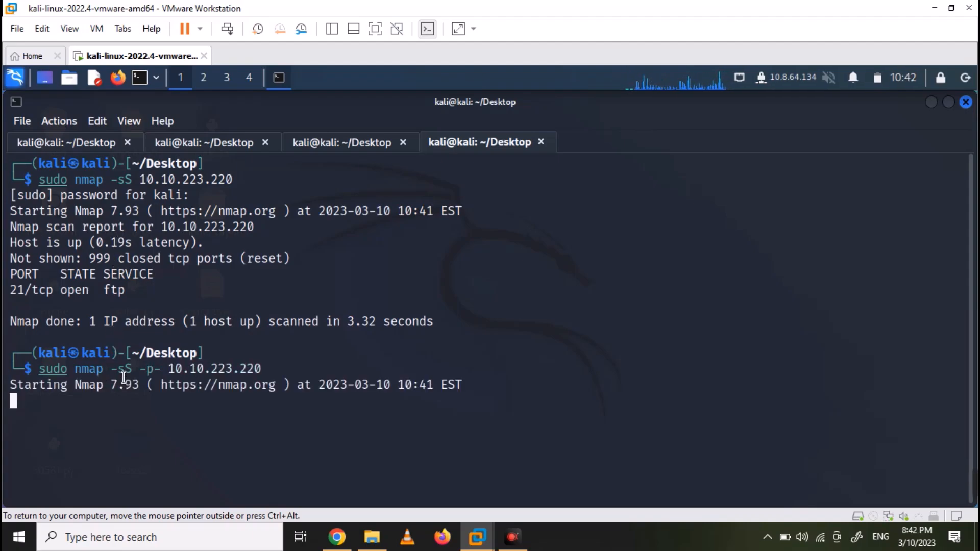
{"action": "left_click", "coordinate": [341, 142]}
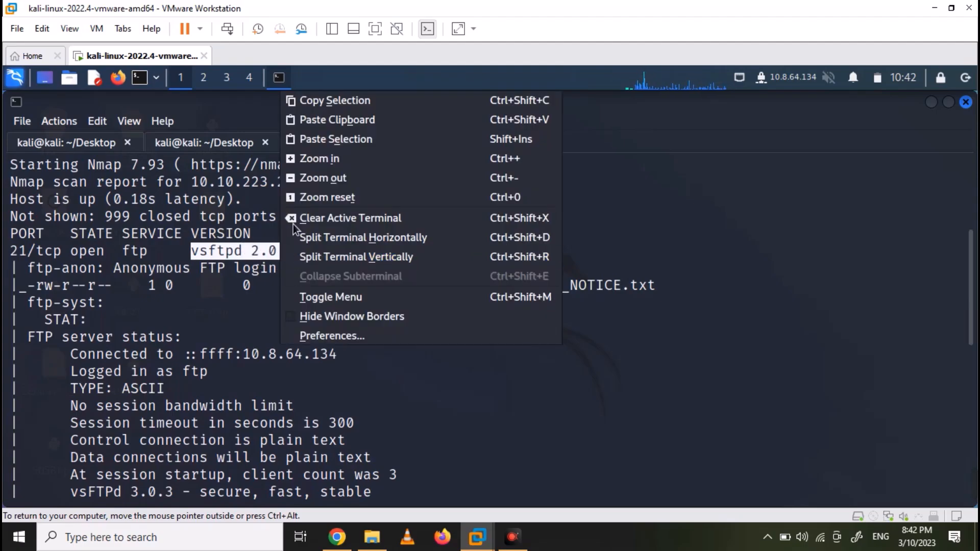
{"action": "left_click", "coordinate": [371, 536]}
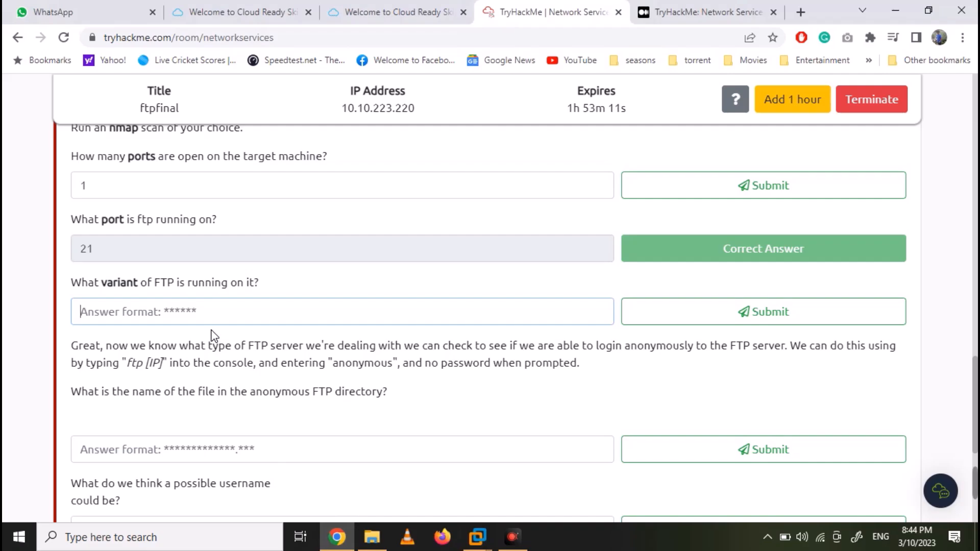
Step: Submit vsftpd as the FTP variant and review the listing showing PUBLIC_NOTICE.txt
{"action": "type", "text": "vsftp"}
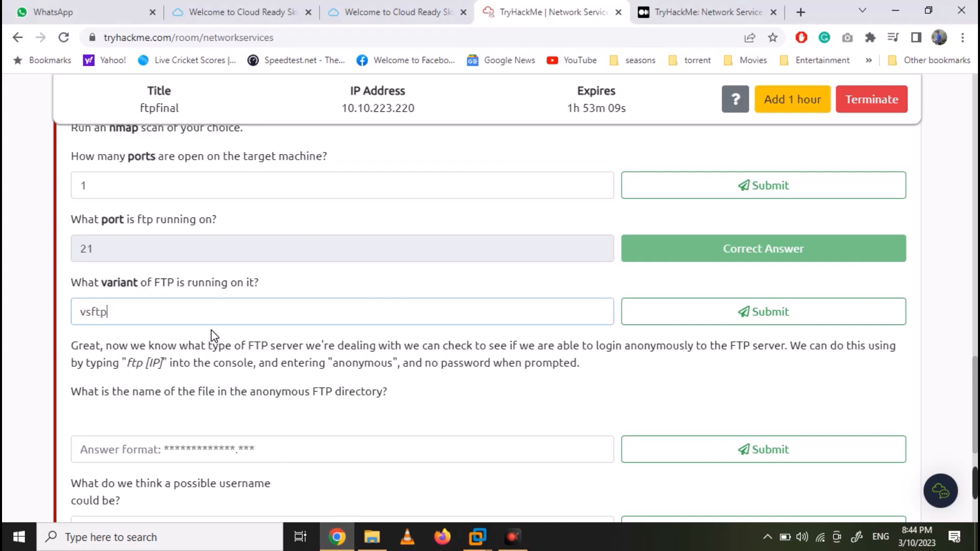
{"action": "left_click", "coordinate": [761, 311]}
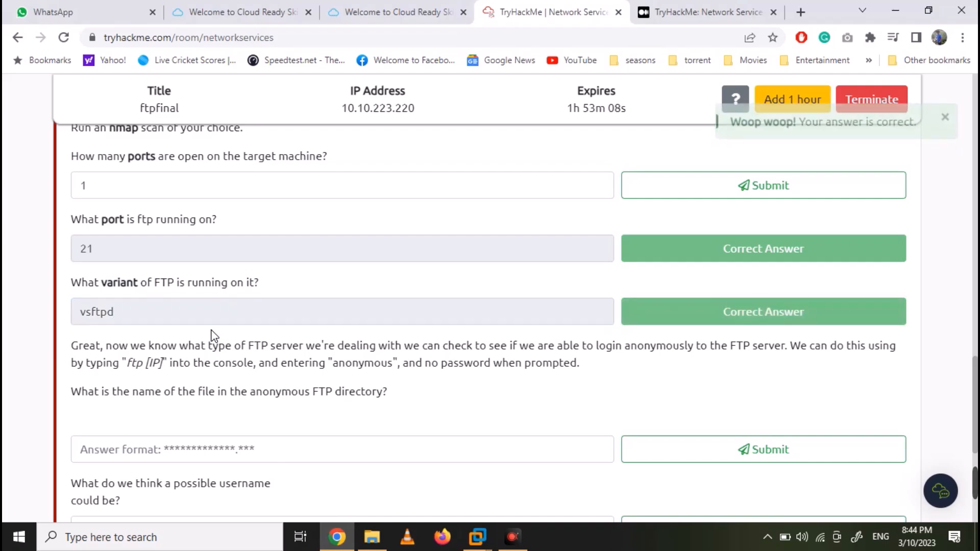
{"action": "scroll", "scroll_direction": "down", "scroll_amount": 3}
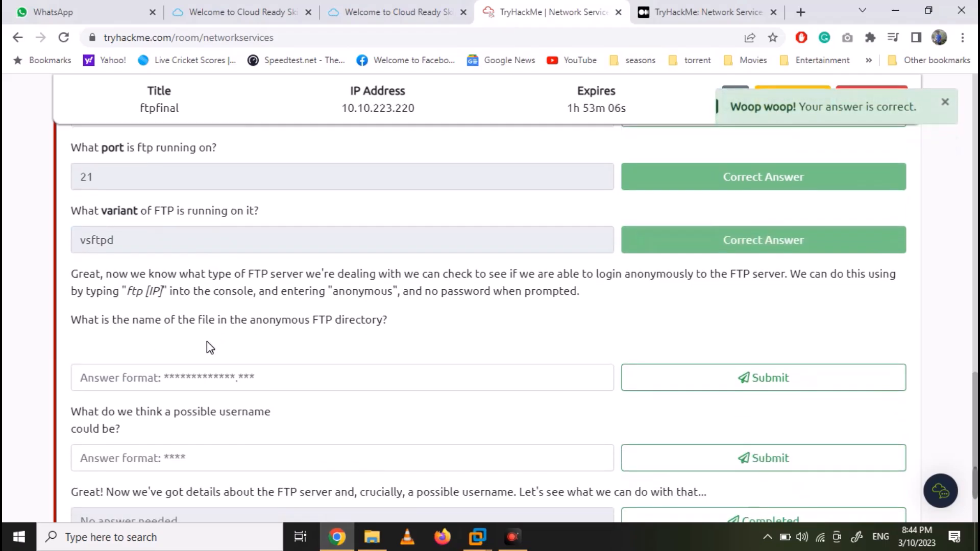
{"action": "left_click_drag", "start_coordinate": [178, 319], "coordinate": [317, 320]}
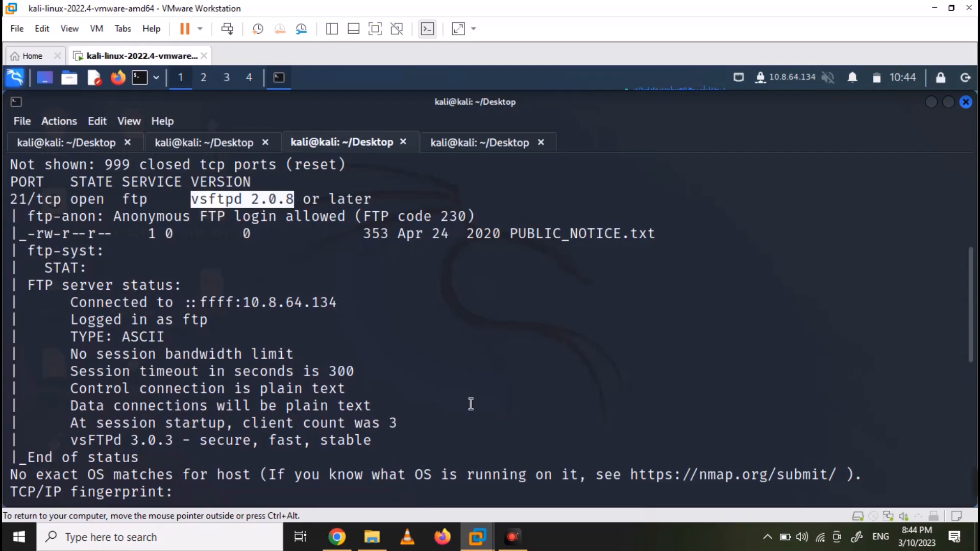
Step: Log into FTP anonymously at 10.129.228.116 and download PUBLIC_NOTICE.txt
{"action": "left_click", "coordinate": [479, 142]}
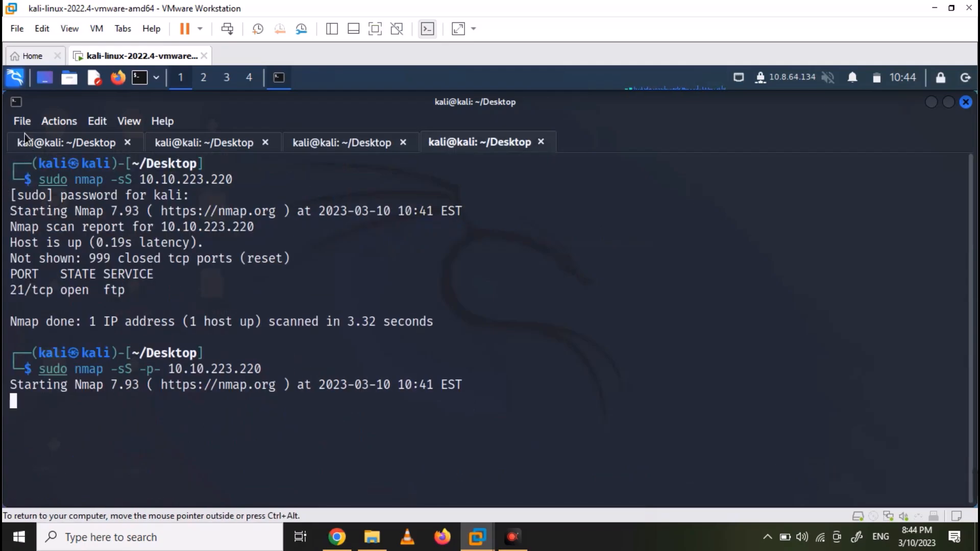
{"action": "left_click", "coordinate": [278, 77]}
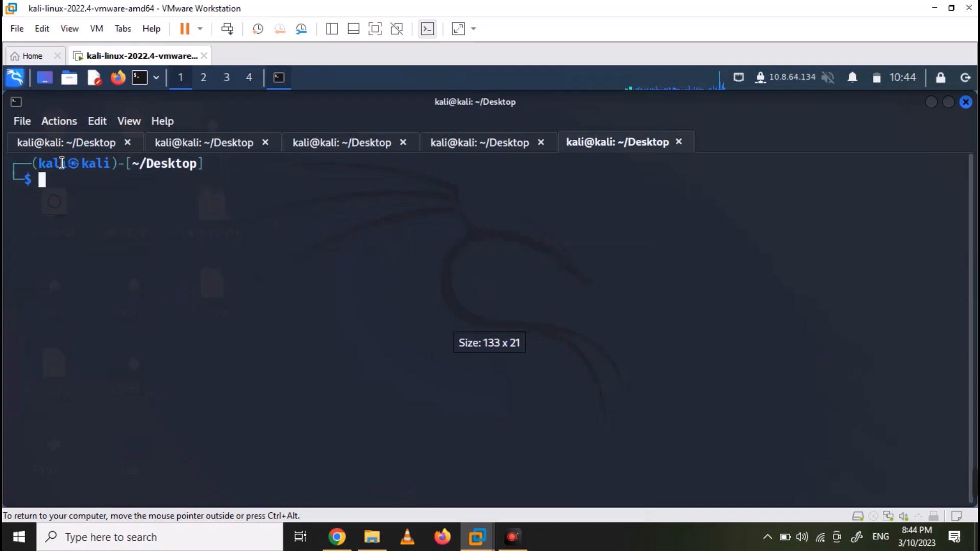
{"action": "type", "text": "ftp 10.129.228.116"}
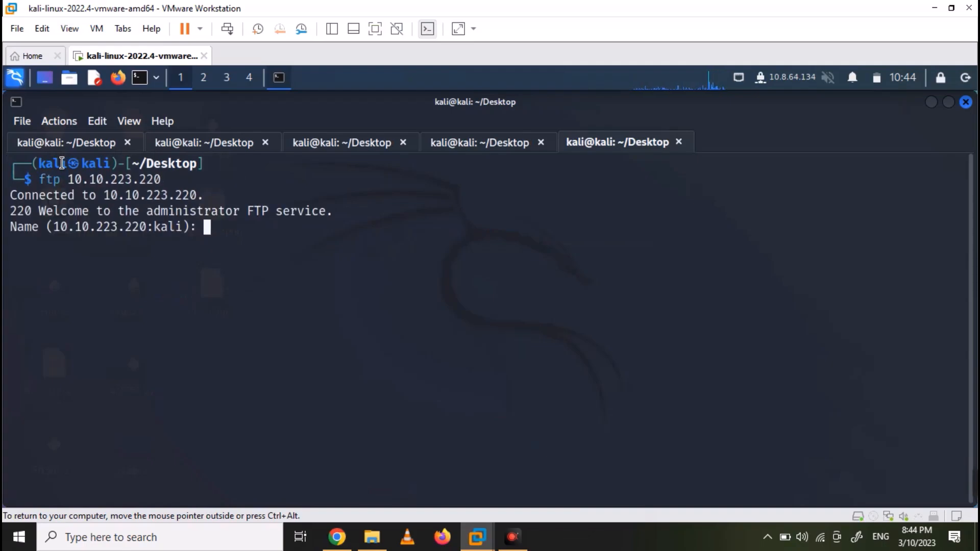
{"action": "type", "text": "anonymous"}
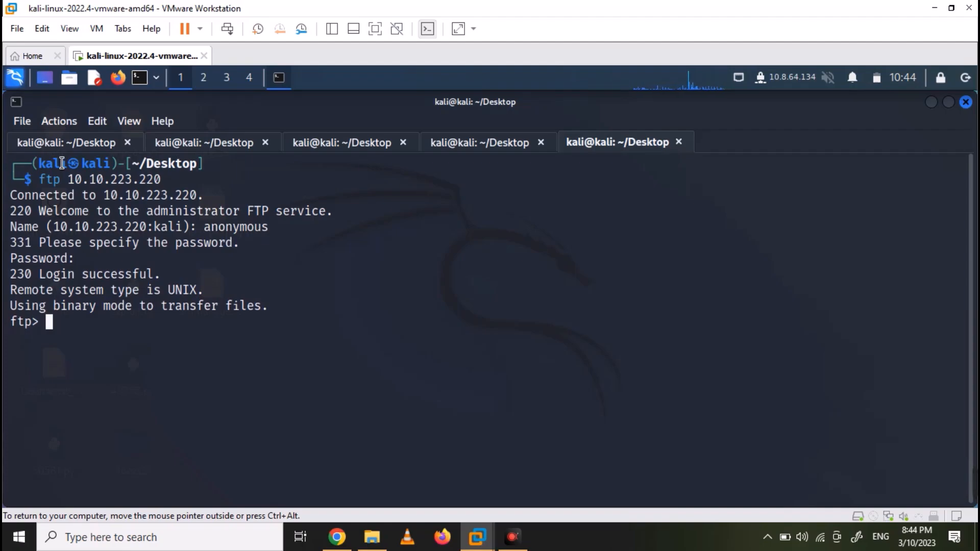
{"action": "type", "text": "ls"}
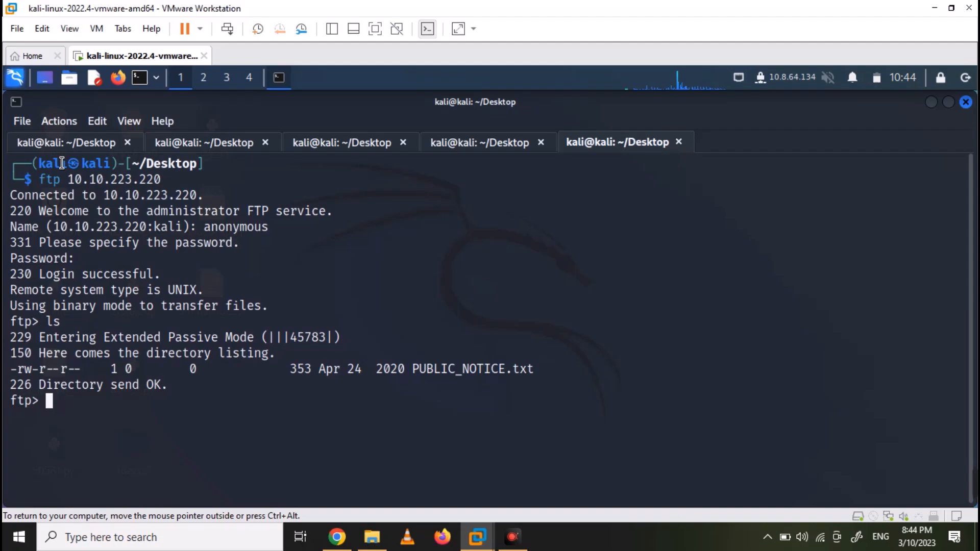
{"action": "type", "text": "get"}
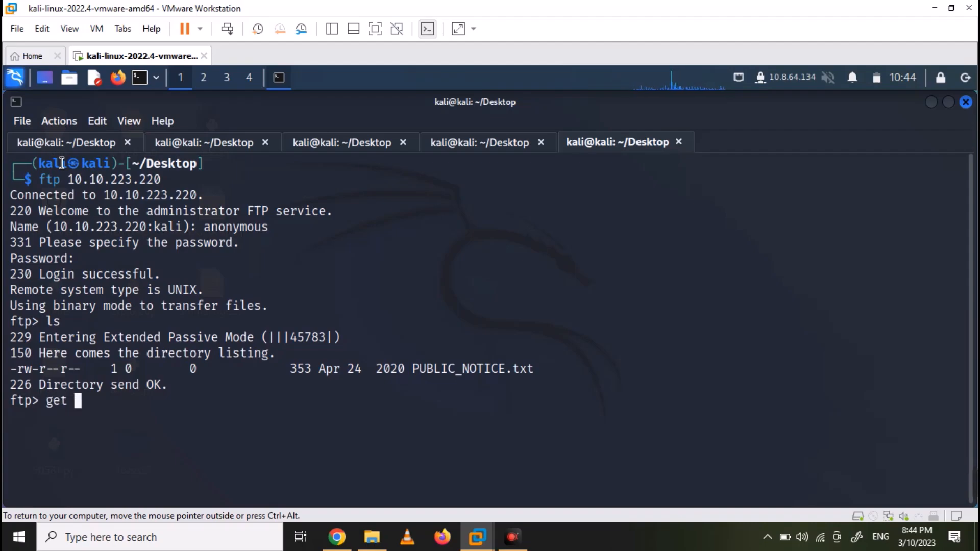
{"action": "type", "text": "PUBLIC_NOTICE.txt"}
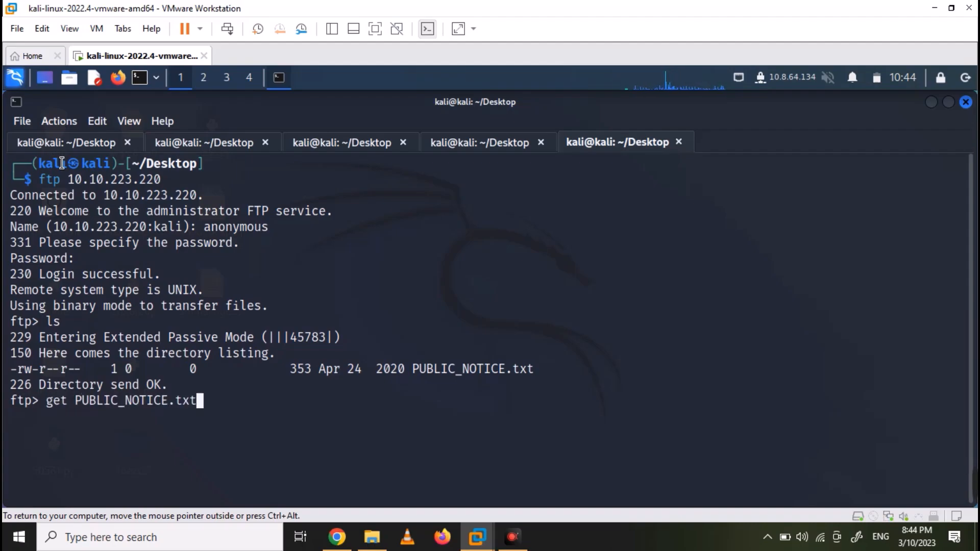
{"action": "key", "text": "Return"}
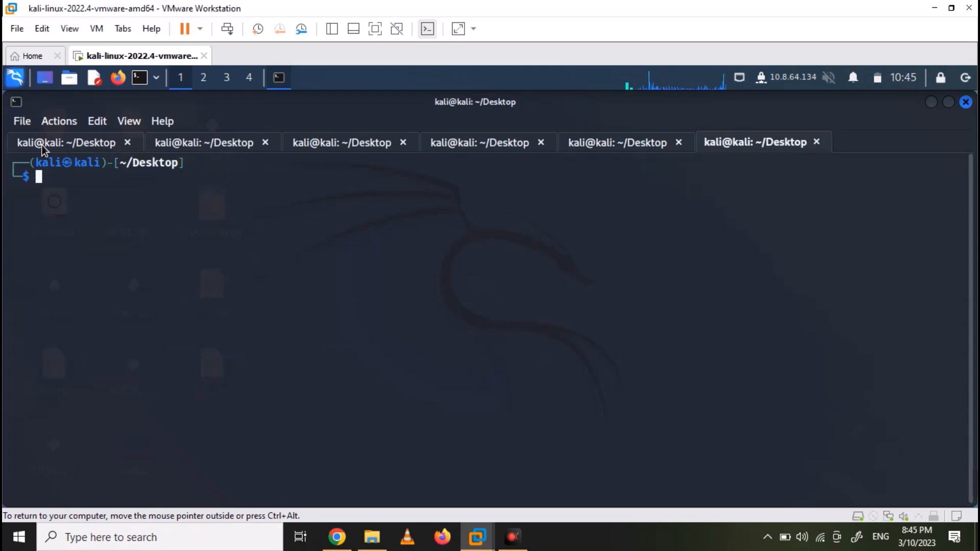
Step: List the local files and print the contents of PUBLIC_NOTICE.txt
{"action": "type", "text": "ls"}
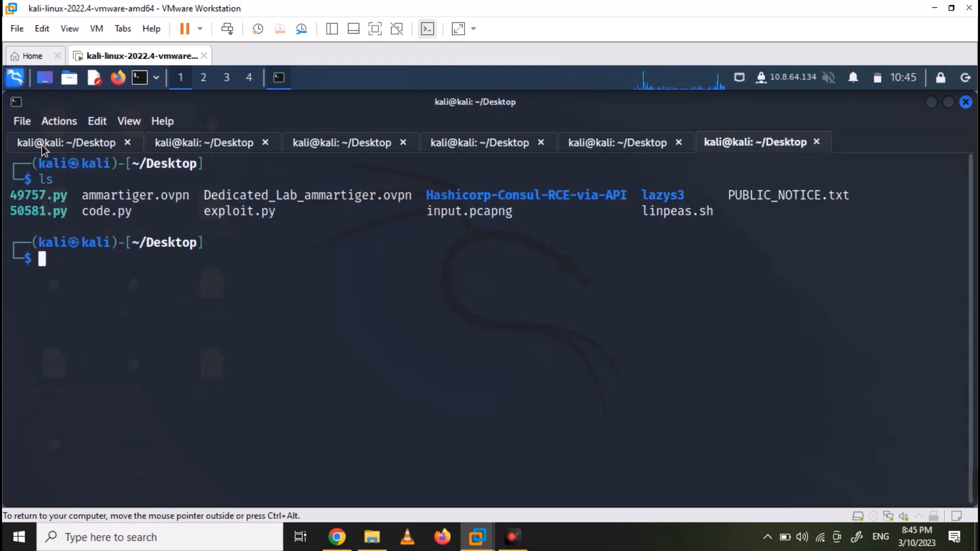
{"action": "type", "text": "cat PUBLIC_NOTICE.txt"}
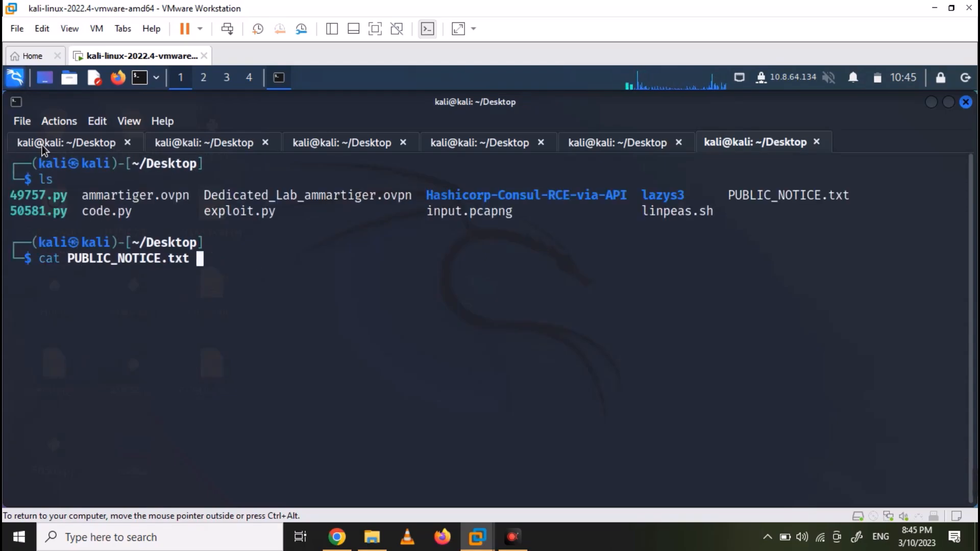
{"action": "key", "text": "Return"}
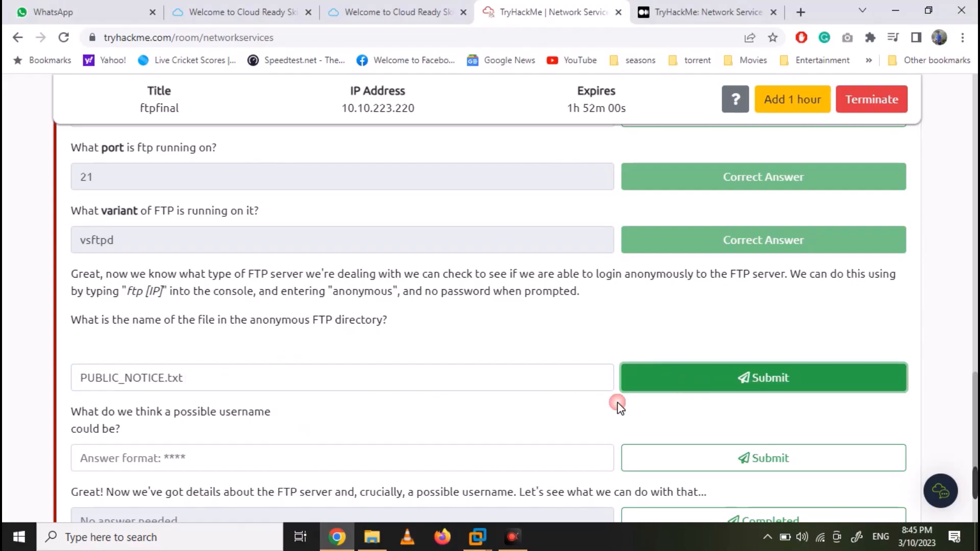
Step: Submit PUBLIC_NOTICE.txt and Mike as the anonymous file and username answers
{"action": "left_click", "coordinate": [762, 377]}
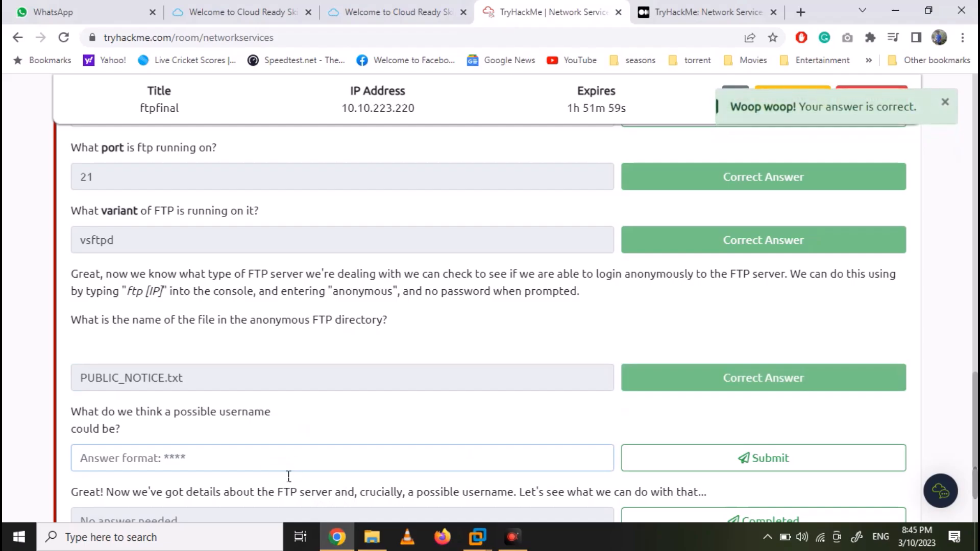
{"action": "type", "text": "Mike"}
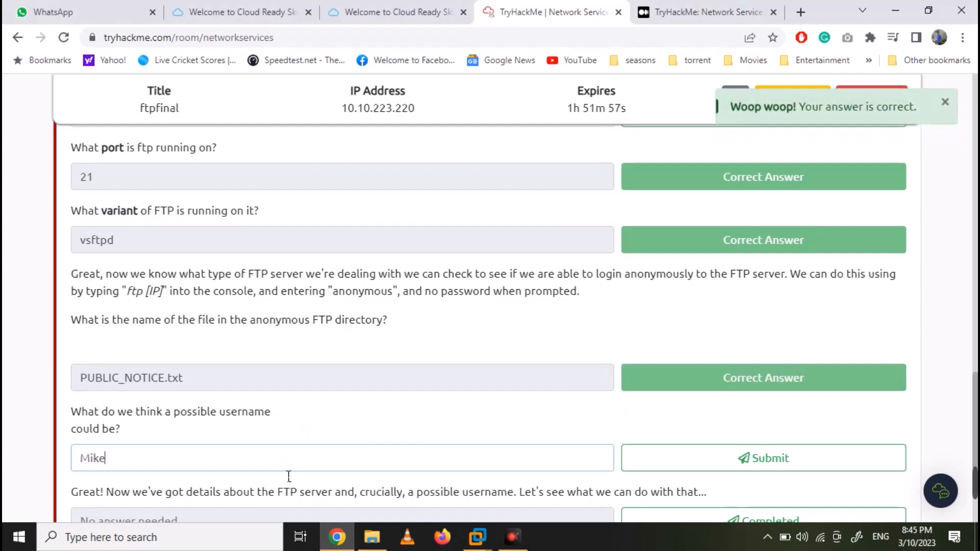
{"action": "left_click", "coordinate": [763, 458]}
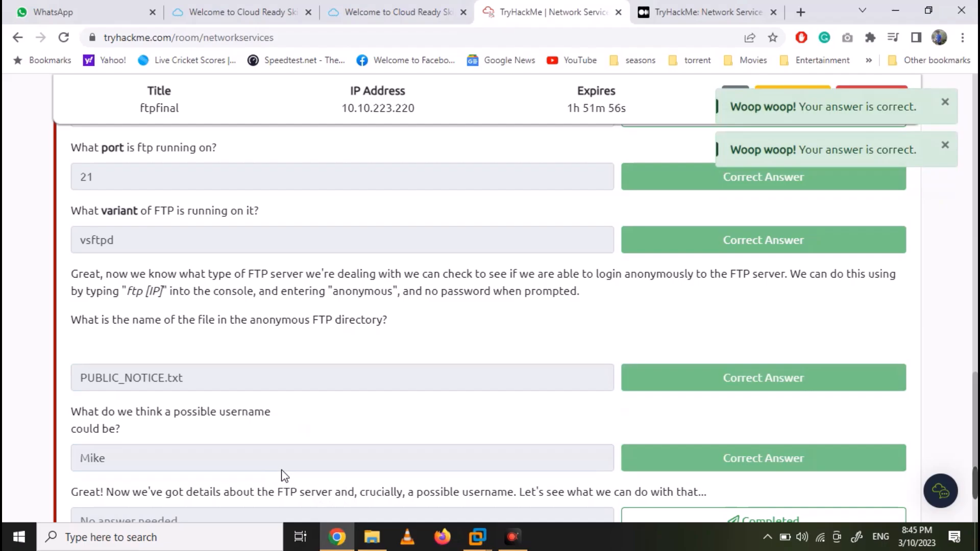
{"action": "scroll", "scroll_direction": "down", "scroll_amount": 3}
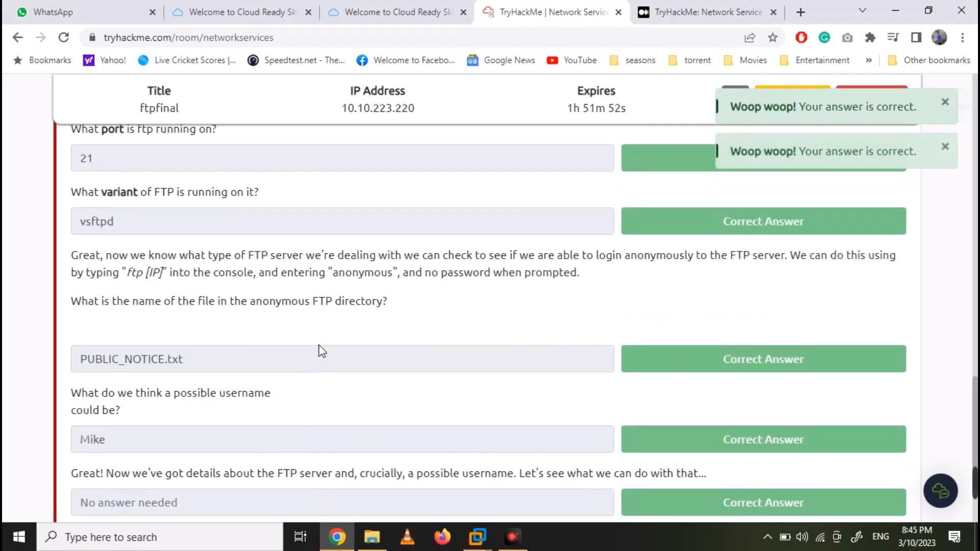
{"action": "scroll", "scroll_direction": "down", "scroll_amount": 3}
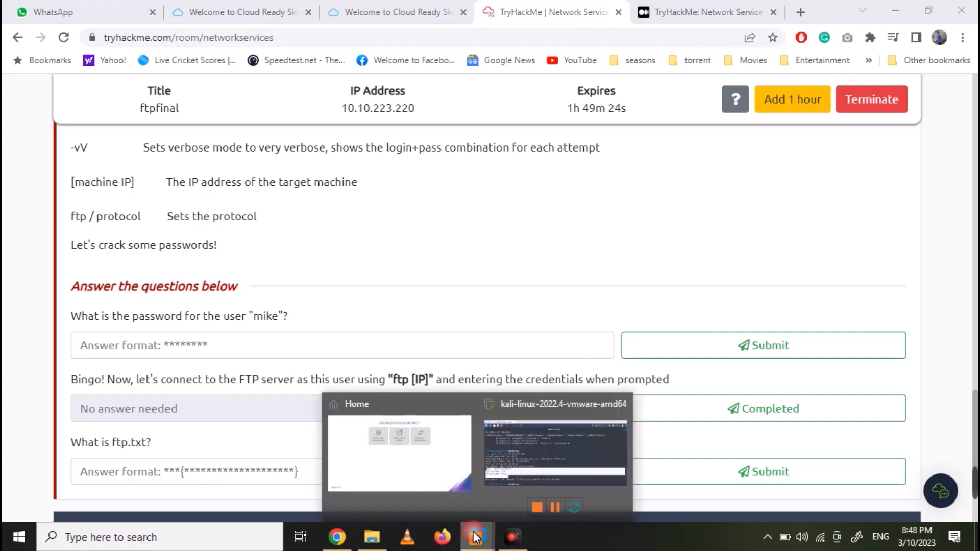
Step: Locate rockyou and run Hydra on mike's FTP login at 10.10.223.220 using rockyou.txt
{"action": "left_click", "coordinate": [476, 536]}
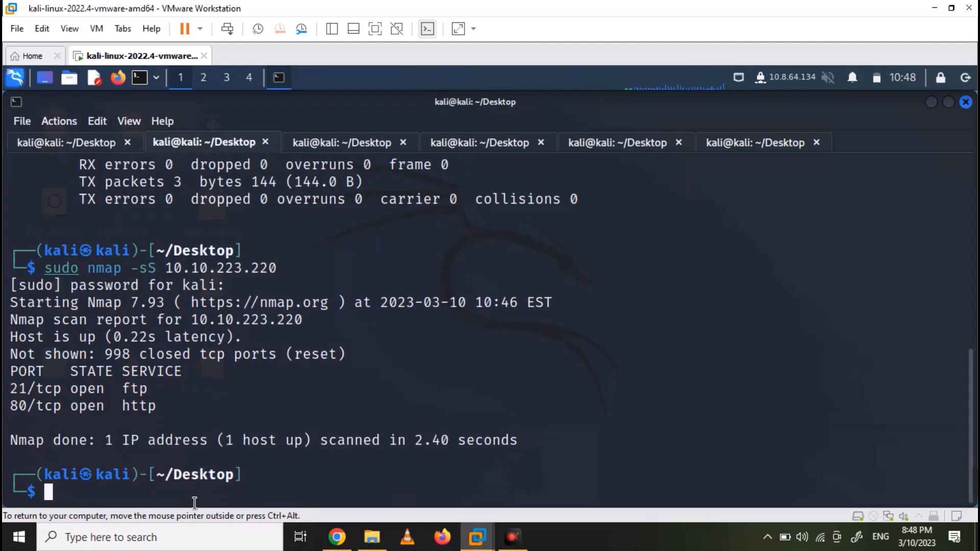
{"action": "type", "text": "locate rockyou"}
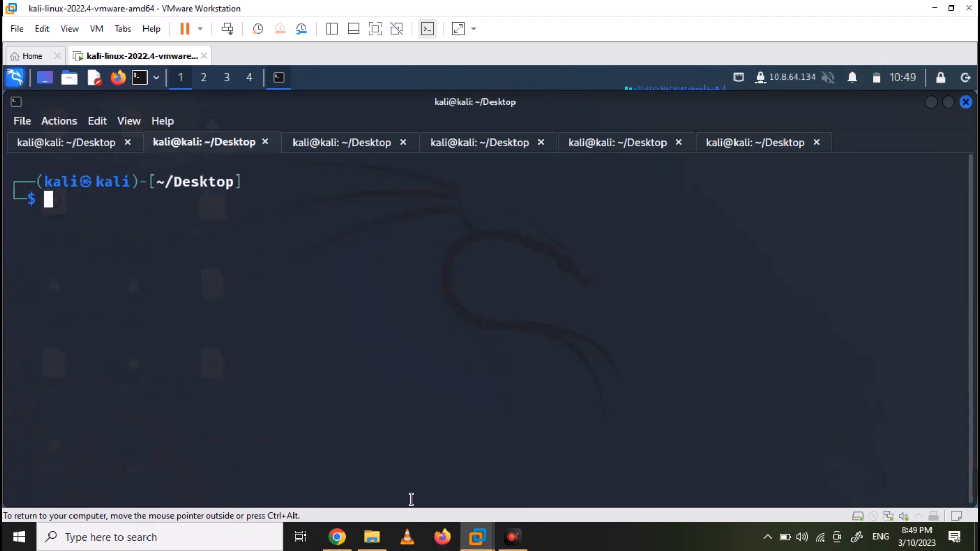
{"action": "type", "text": "hydra -L mike -p /usr/share/wordlists/rockyou.txt 10.10.223.220 ftp"}
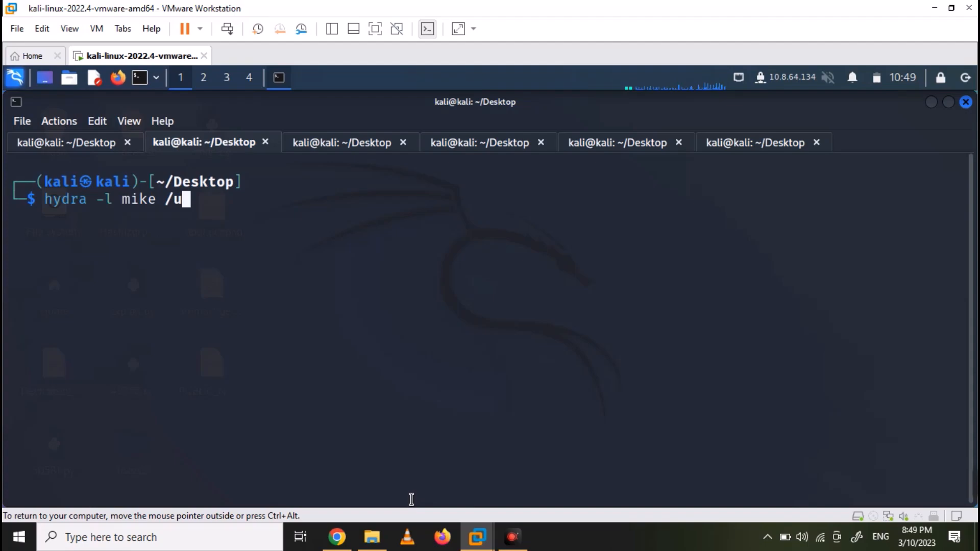
{"action": "type", "text": "sr/share/wordlists/"}
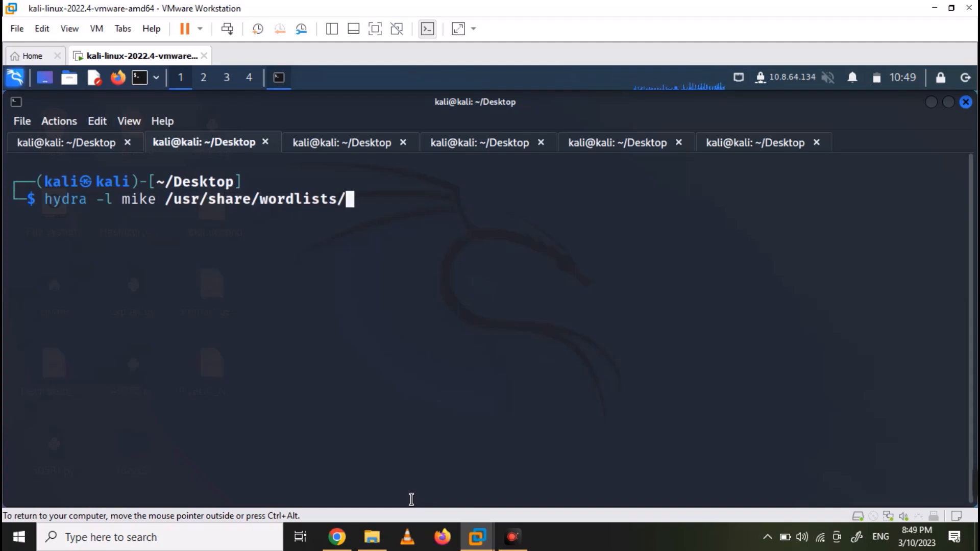
{"action": "type", "text": "rockyou.txt"}
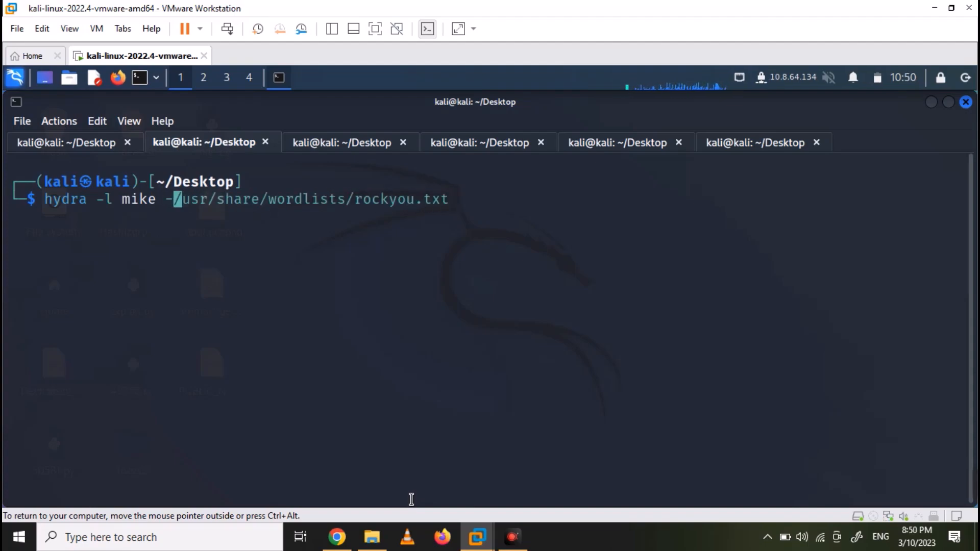
{"action": "type", "text": "P"}
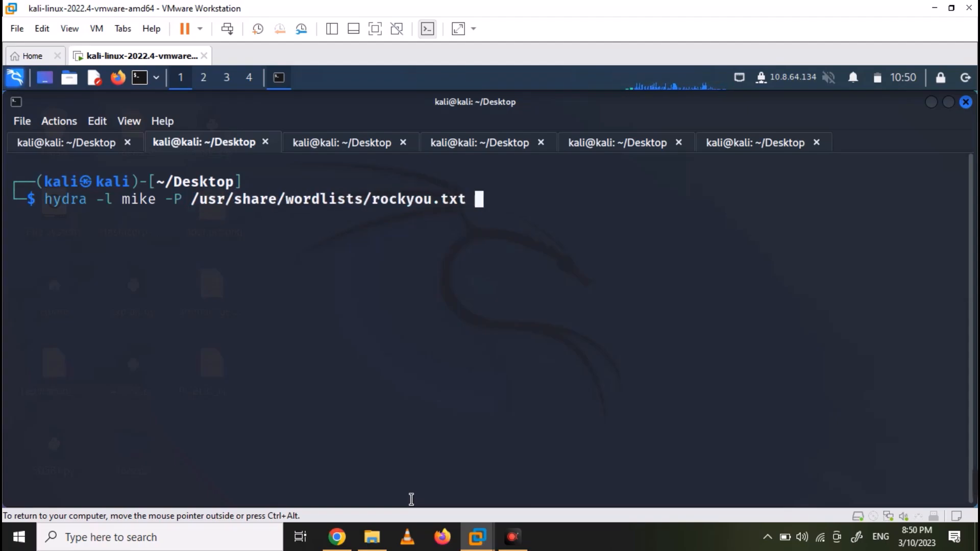
{"action": "key", "text": "Return"}
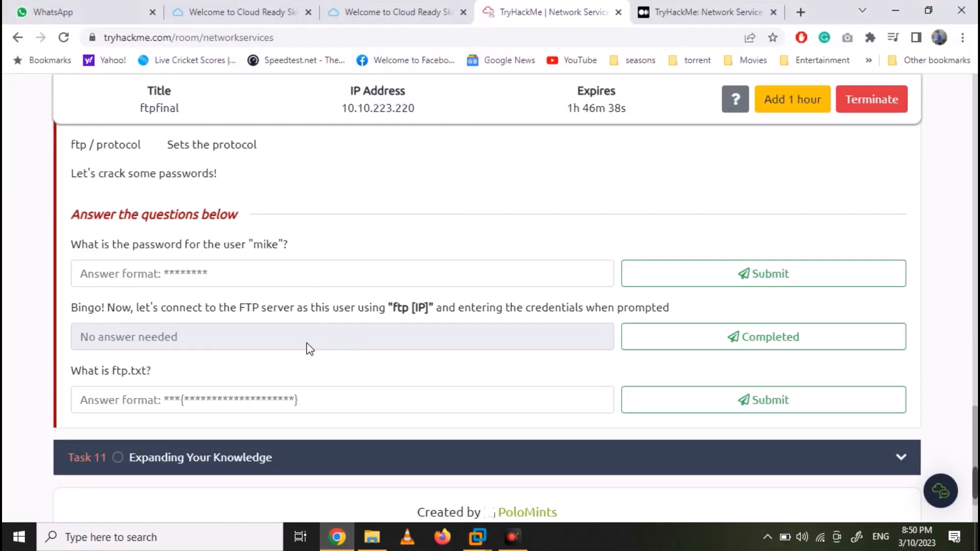
{"action": "type", "text": "passwo"}
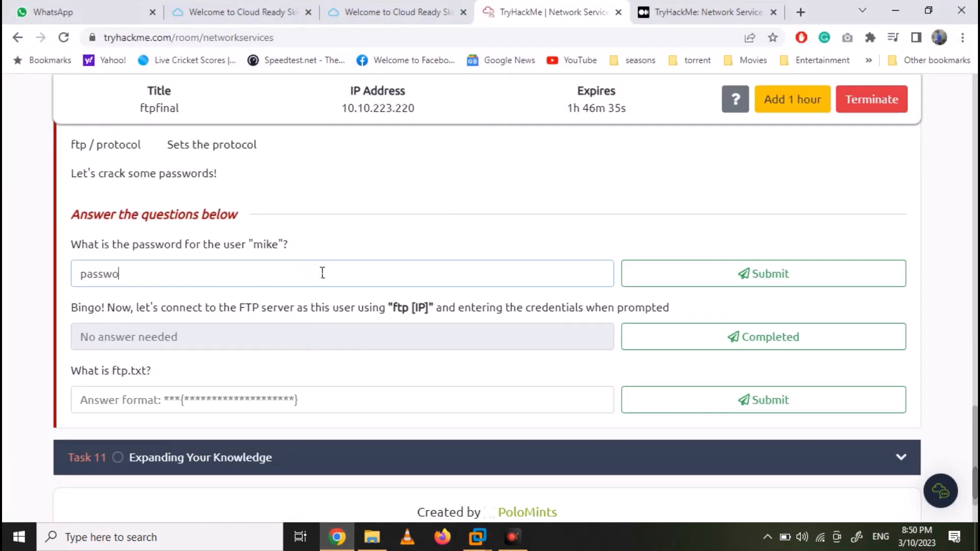
{"action": "left_click", "coordinate": [762, 273]}
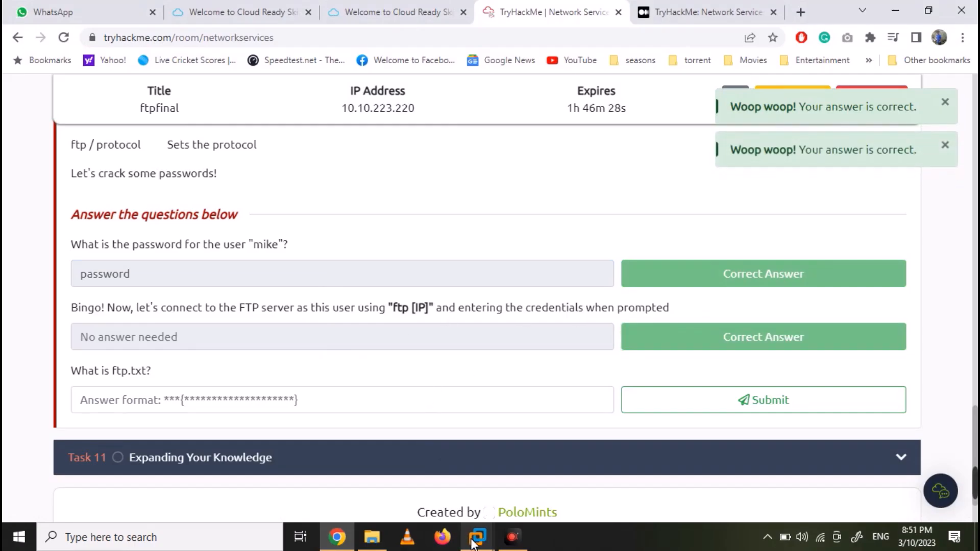
{"action": "left_click", "coordinate": [477, 537]}
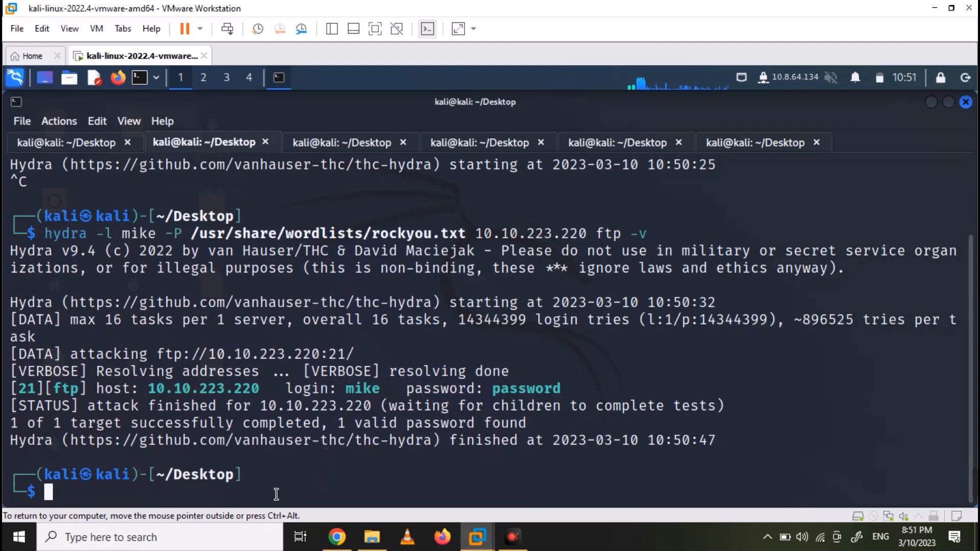
Step: Log into FTP as mike, download ftp.txt, and begin reading it locally
{"action": "type", "text": "ftp 10.129.228.116"}
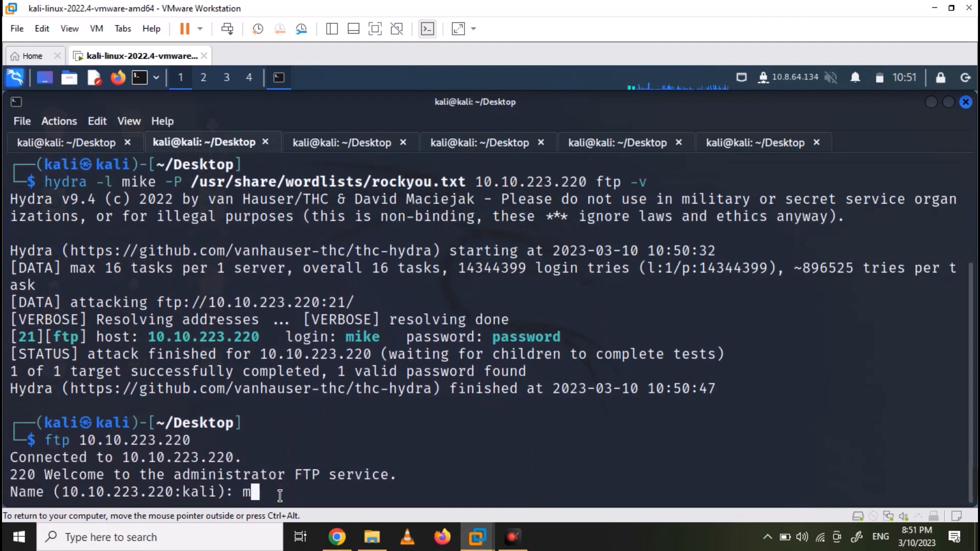
{"action": "type", "text": "ike"}
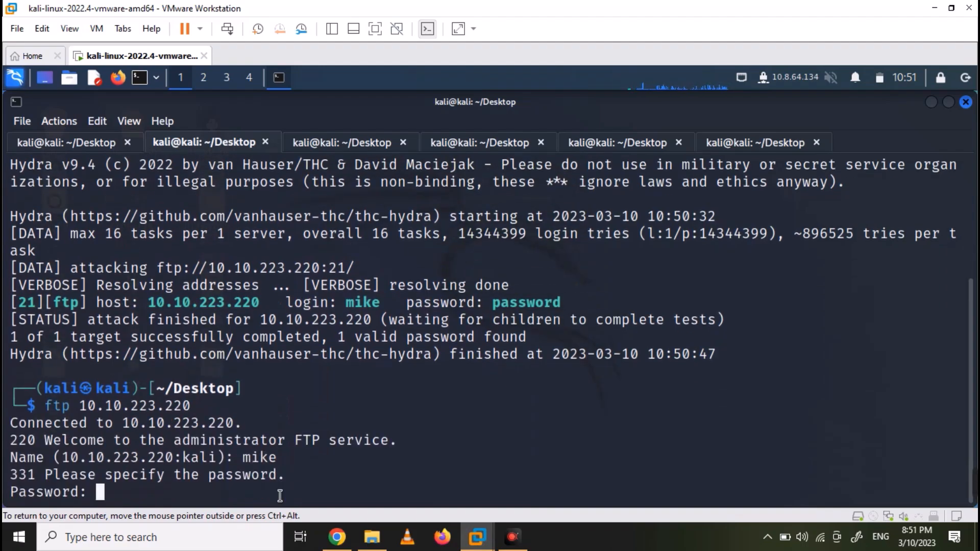
{"action": "scroll", "scroll_direction": "down", "scroll_amount": 3}
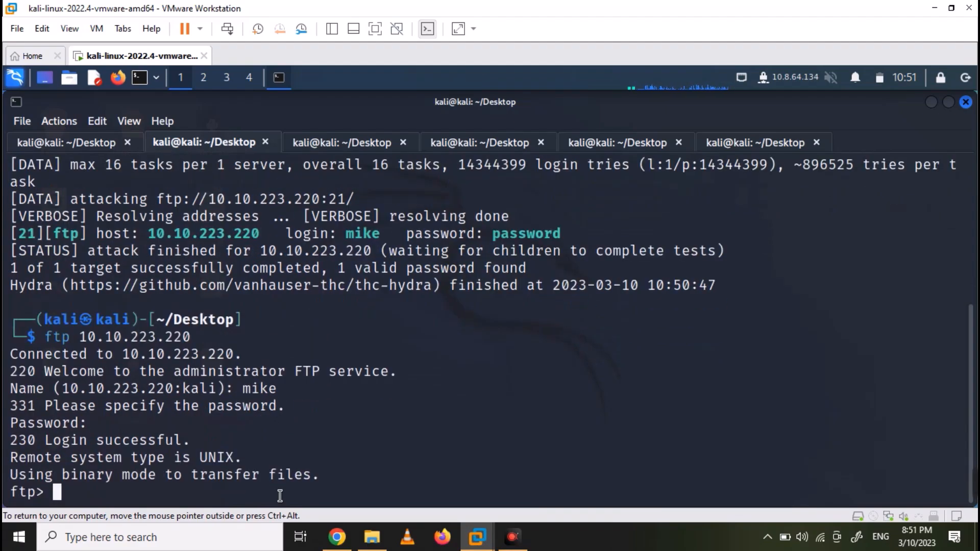
{"action": "type", "text": "ls"}
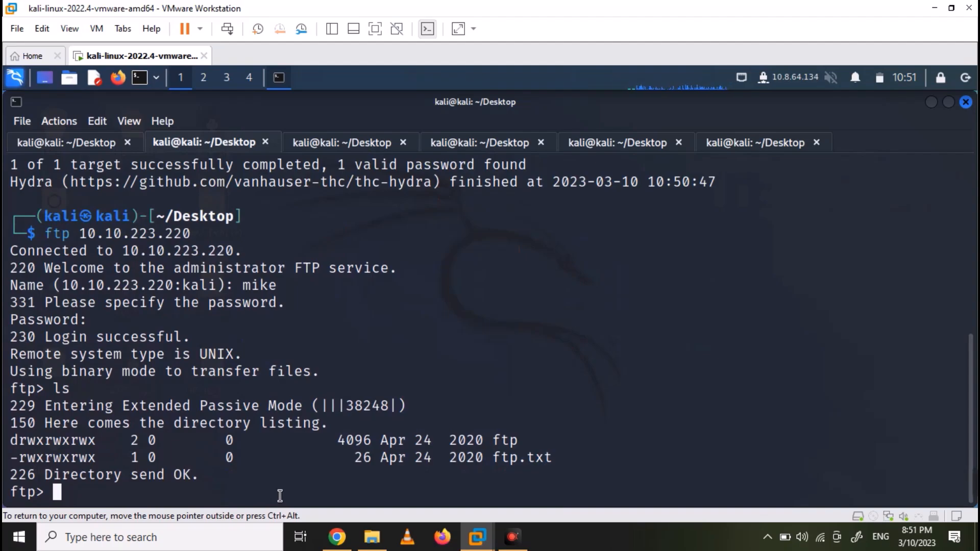
{"action": "type", "text": "get f"}
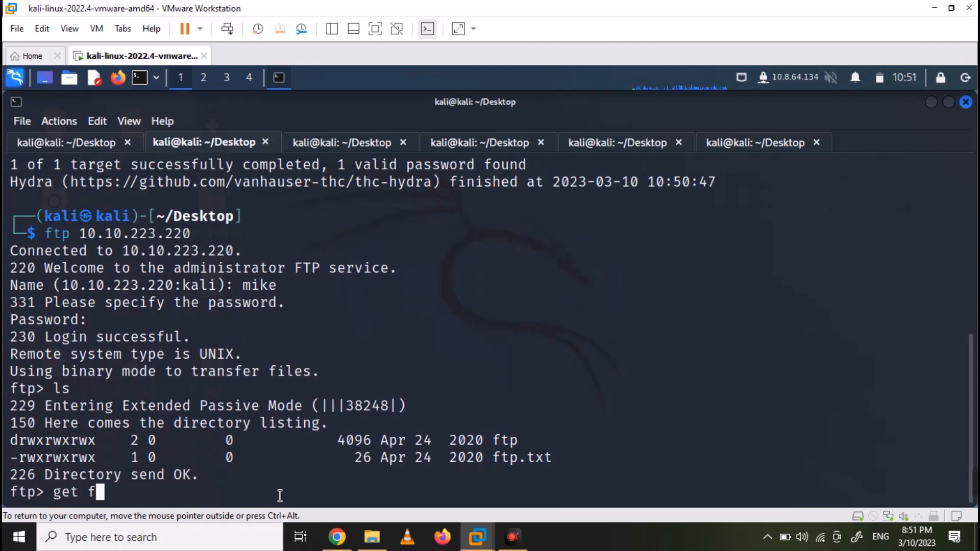
{"action": "type", "text": "tp.tx"}
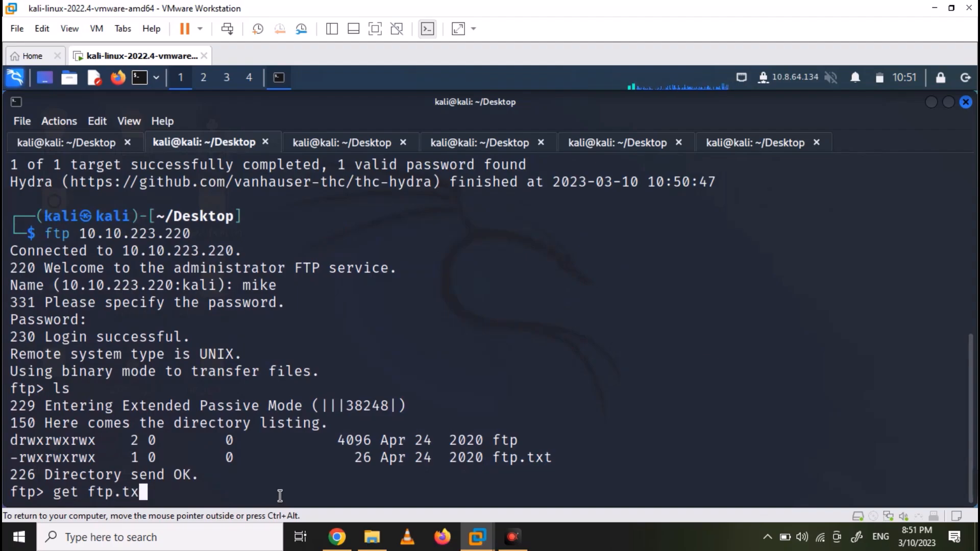
{"action": "key", "text": "Return"}
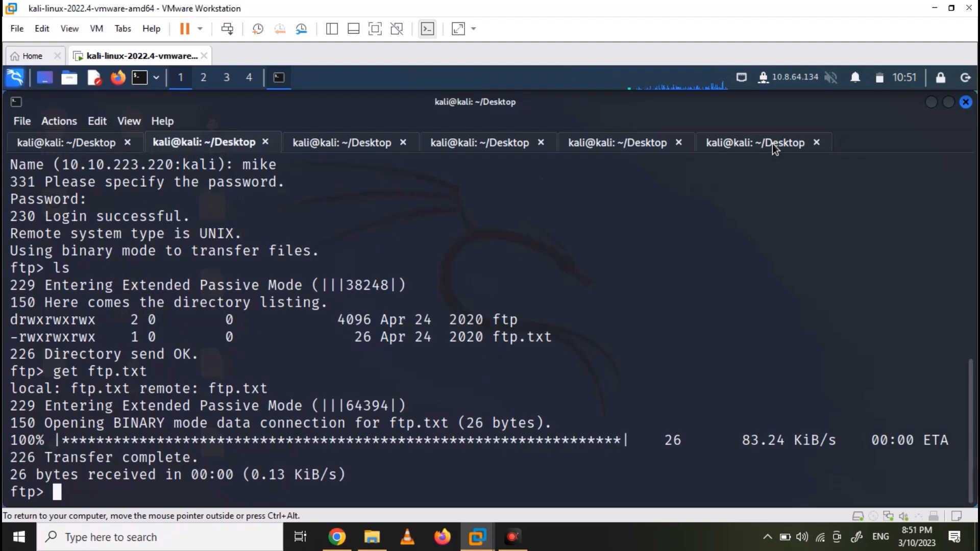
{"action": "left_click", "coordinate": [754, 142]}
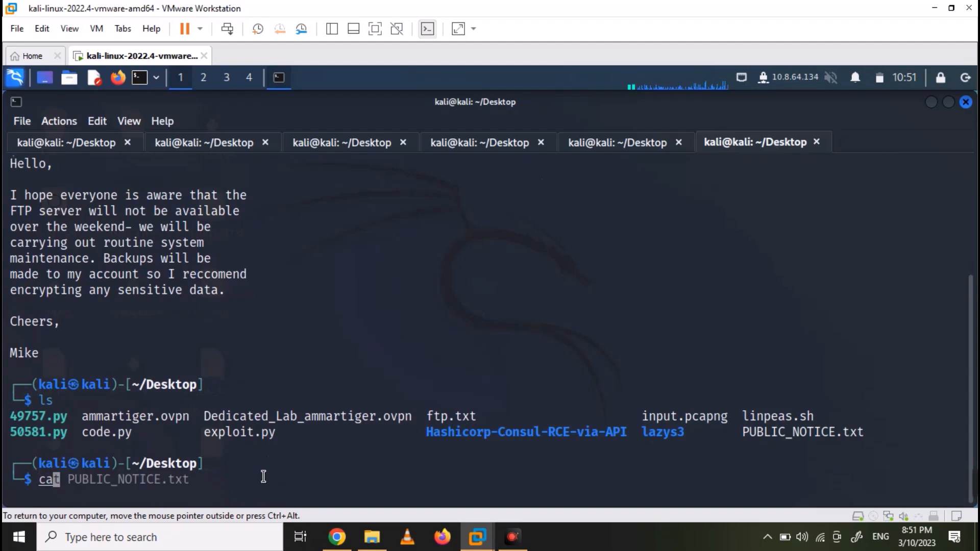
{"action": "type", "text": "ftp"}
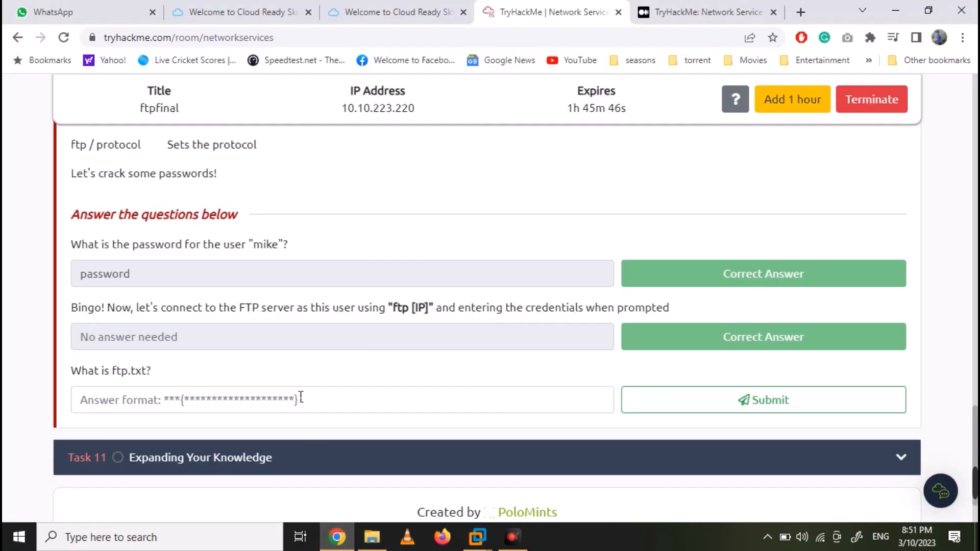
Step: Submit THM{y0u_g0t_th3_ftp_fl4g} as the ftp.txt answer and confirm the room shows Completed
{"action": "type", "text": "THM{y0u_g0t_th3_ftp_fl4g}"}
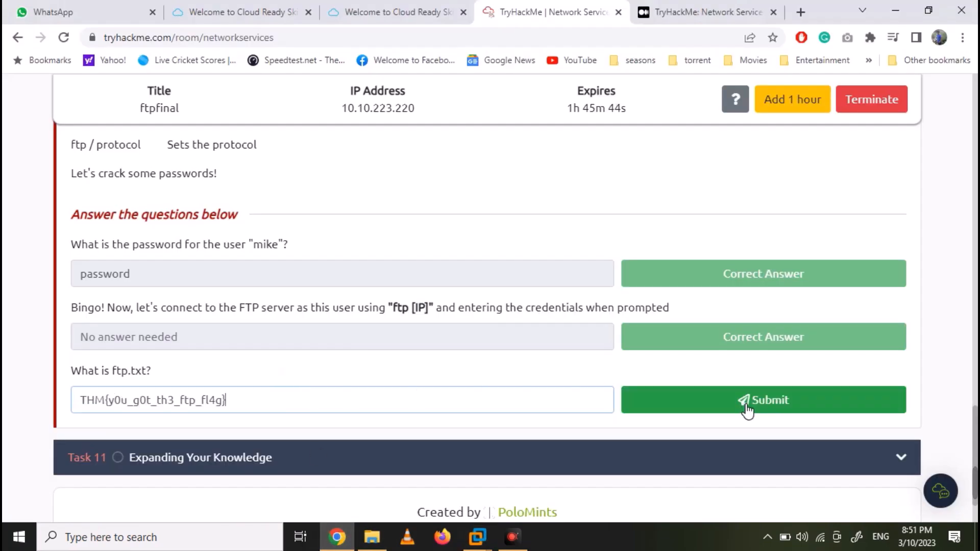
{"action": "left_click", "coordinate": [762, 400]}
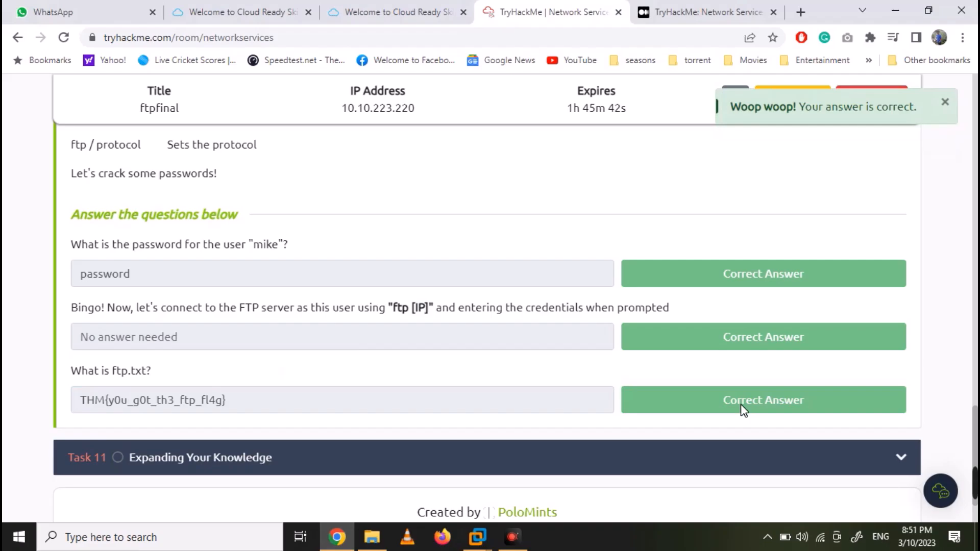
{"action": "scroll", "scroll_direction": "down", "scroll_amount": 3}
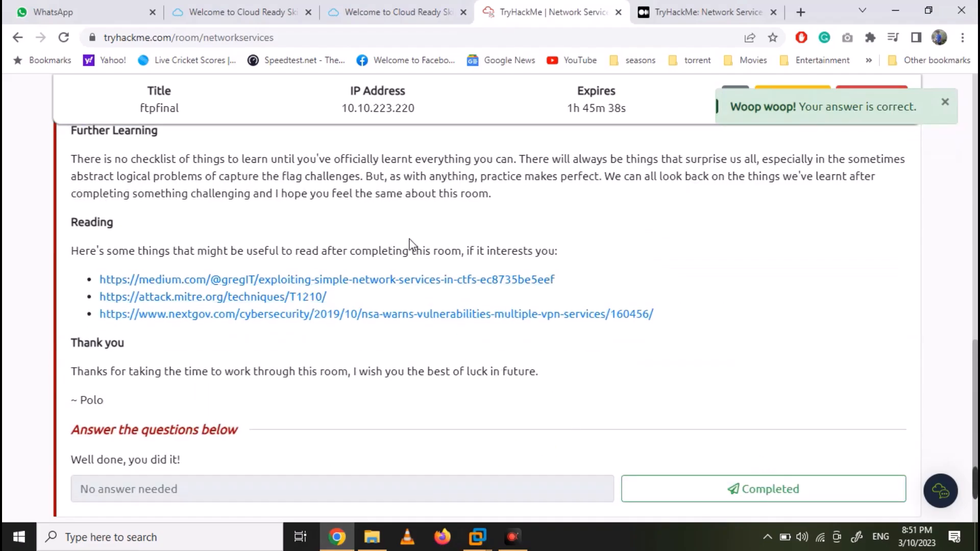
{"action": "scroll", "scroll_direction": "down", "scroll_amount": 3}
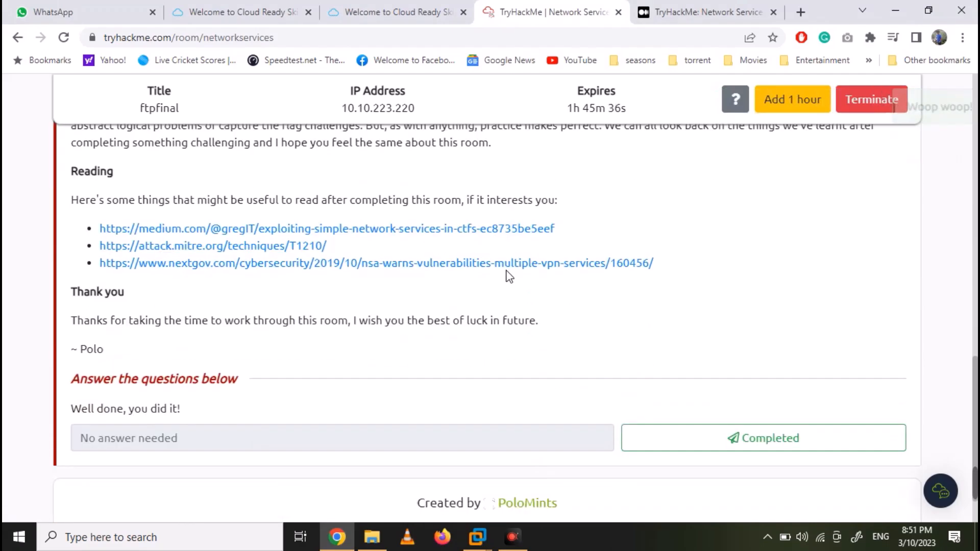